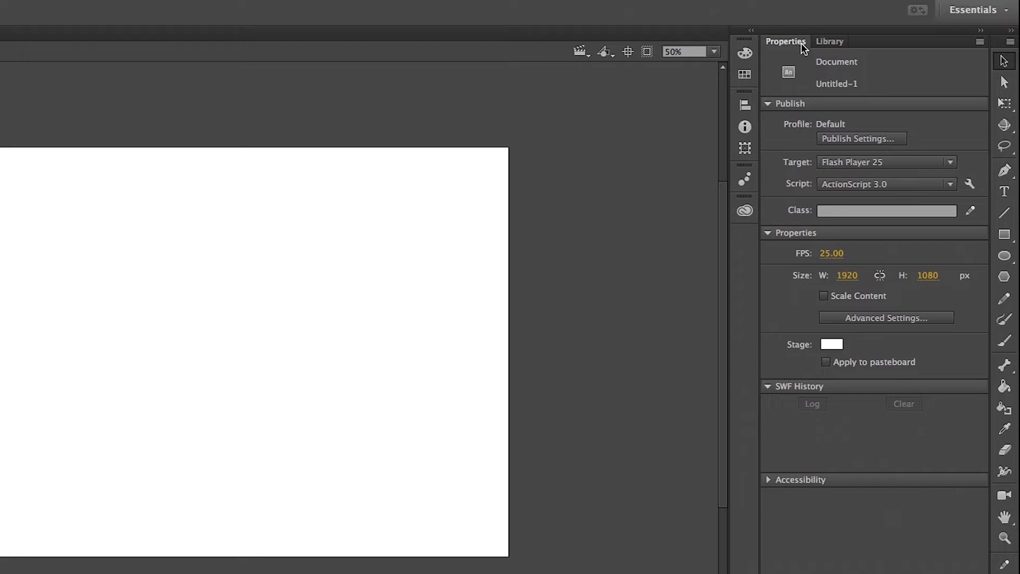
mouse_move(830, 47)
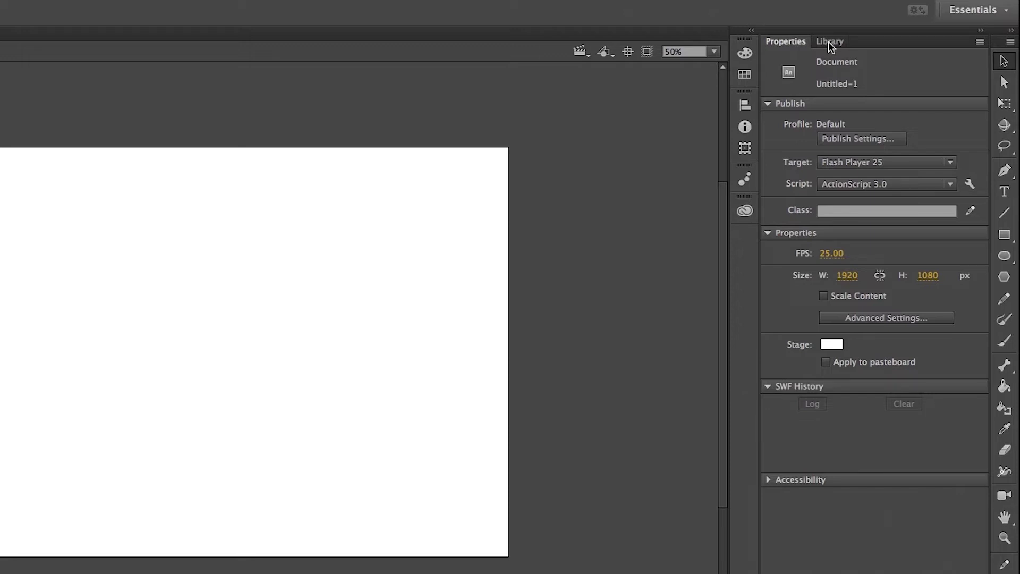
Show the still-empty Library panel for the untitled 1920×1080 document.
left_click(830, 41)
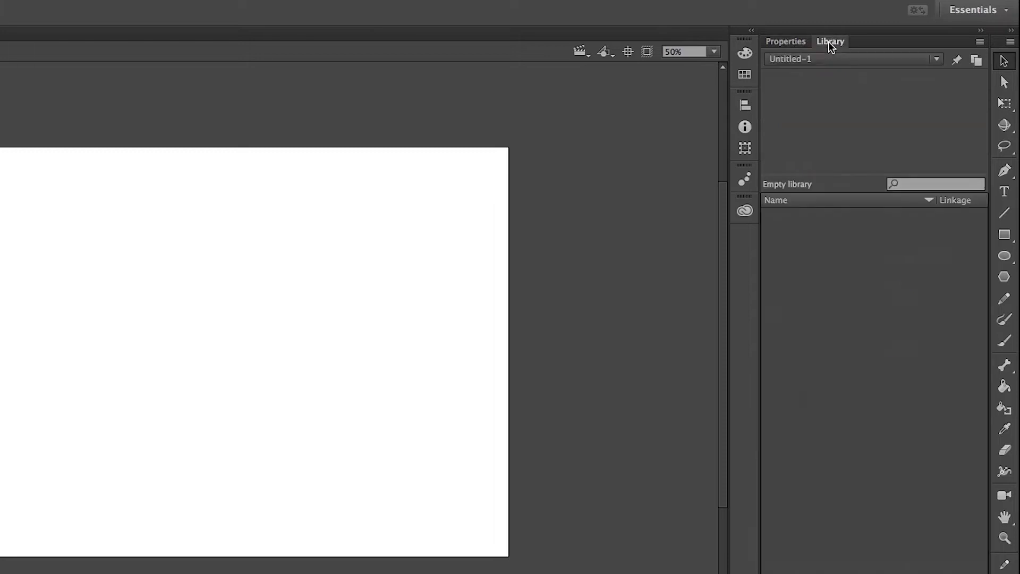
mouse_move(795, 77)
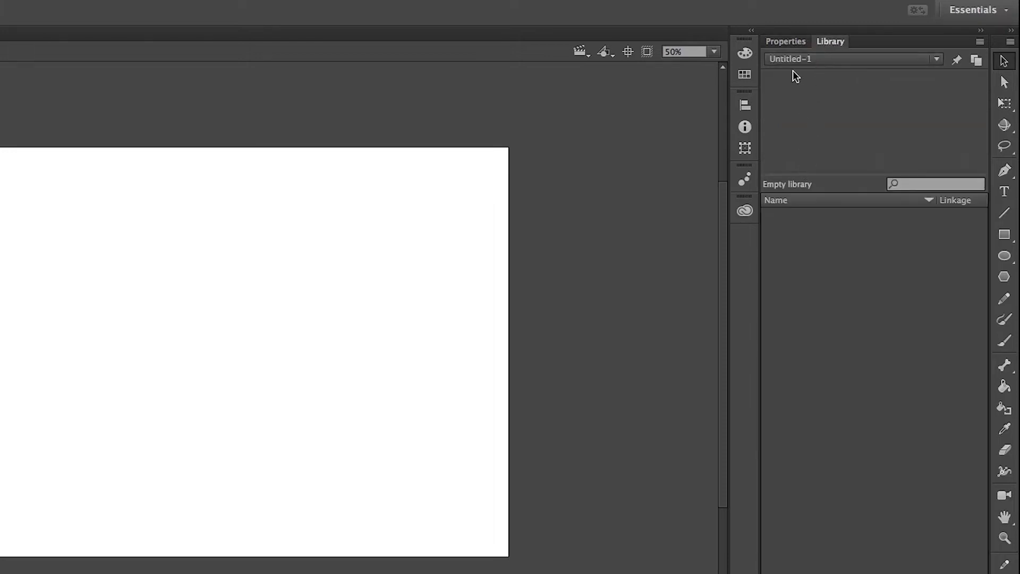
mouse_move(828, 198)
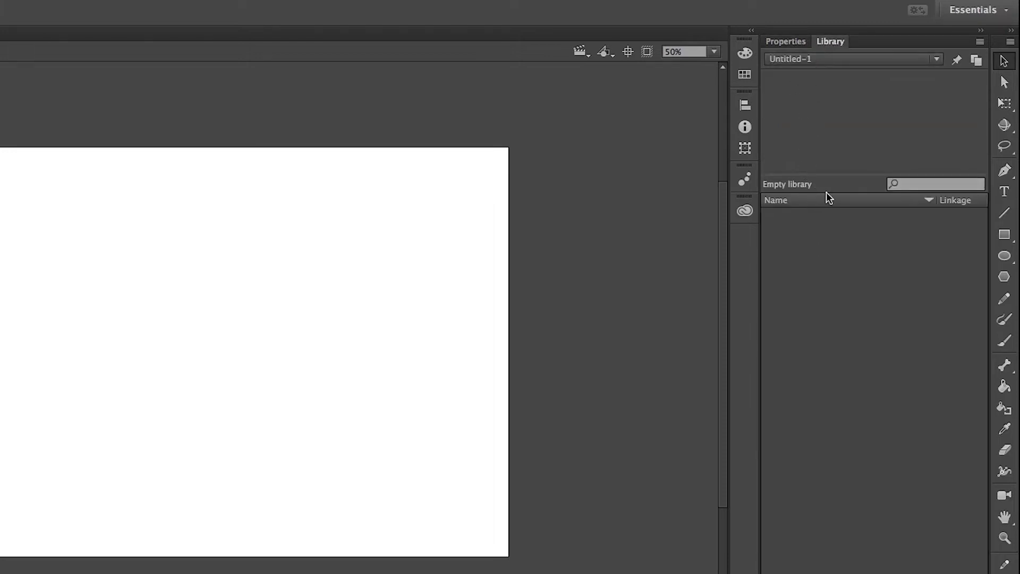
mouse_move(825, 423)
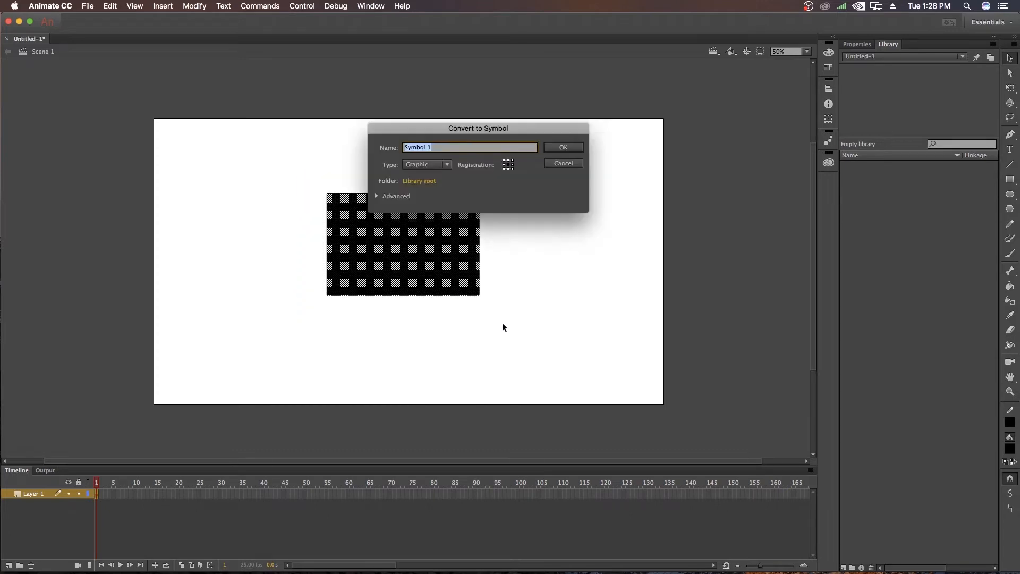
Name the rectangle's graphic symbol 'black rectangle' and confirm the conversion.
type("black rectang")
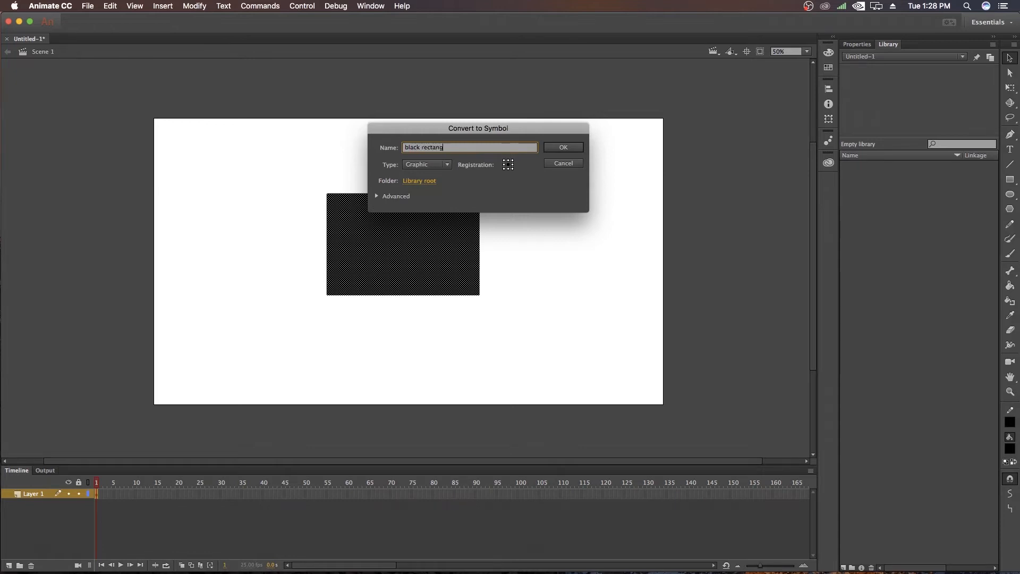
type("le")
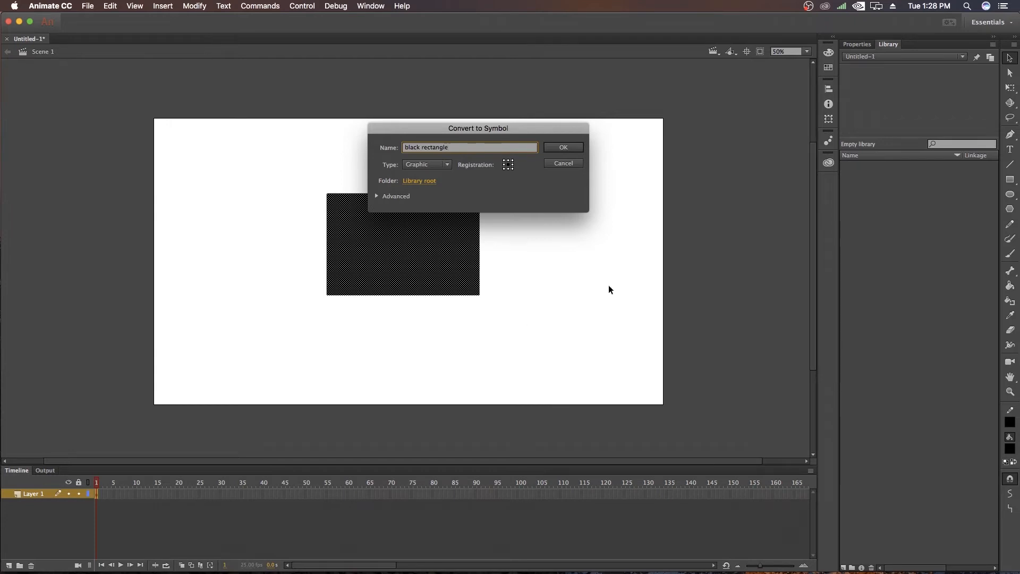
left_click(562, 147)
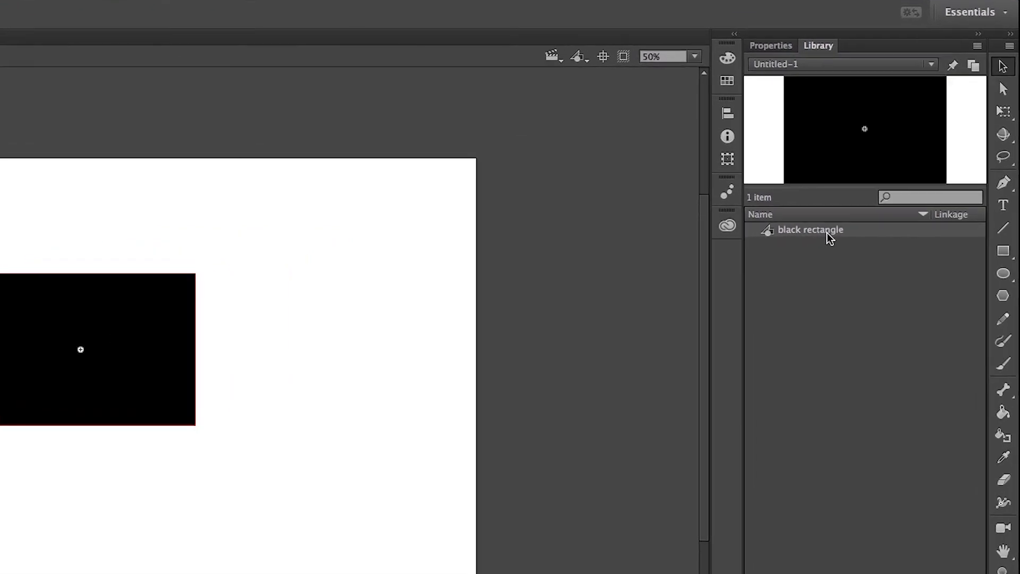
mouse_move(842, 285)
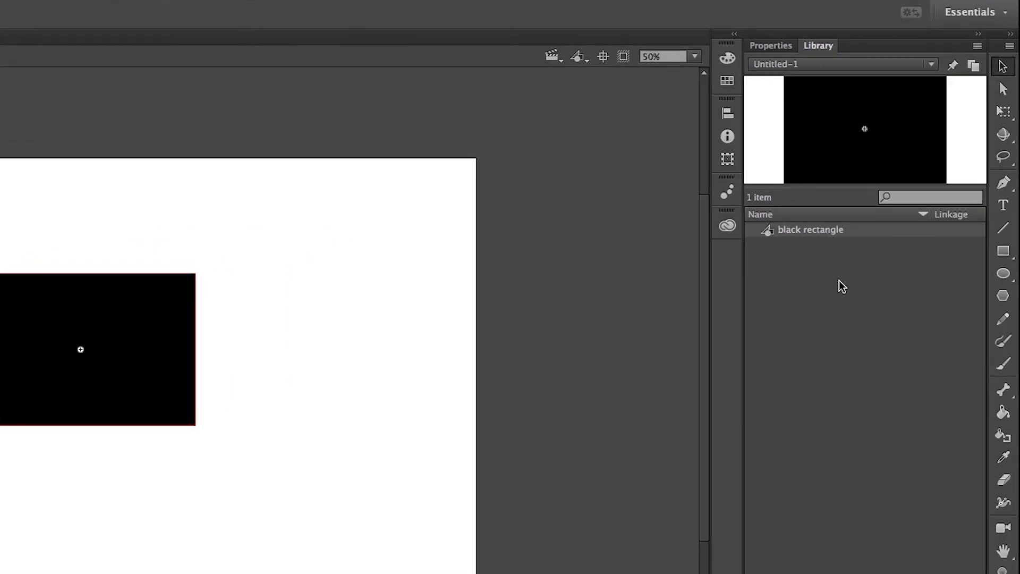
mouse_move(846, 306)
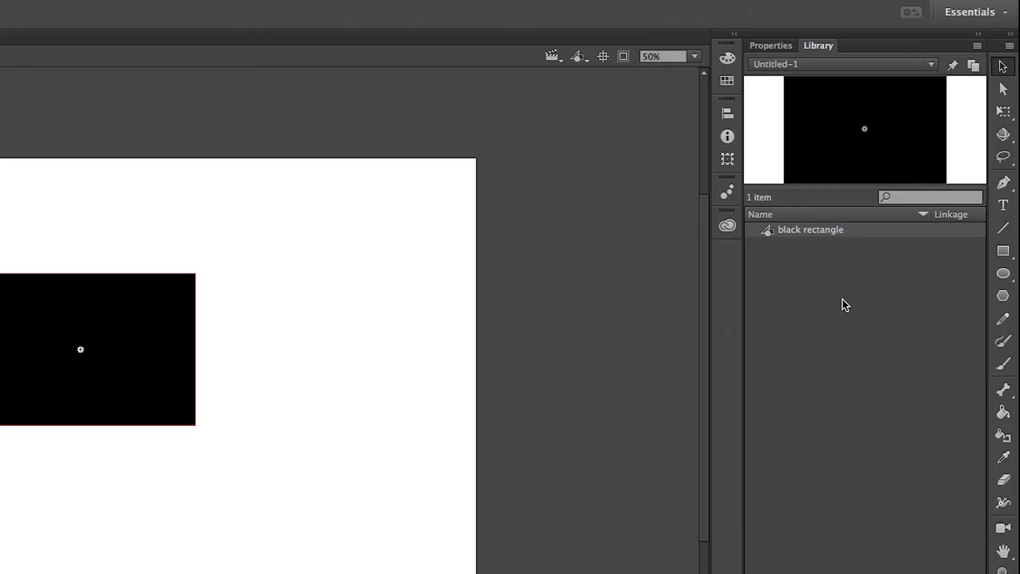
Rename the 'black rectangle' library symbol to BLK_RCTNGL.
double_click(810, 230)
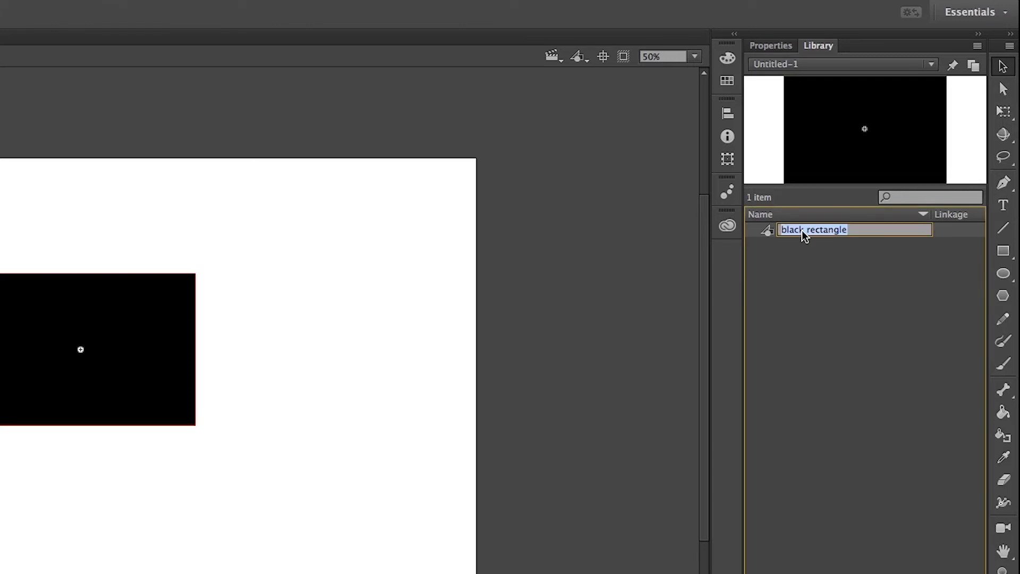
mouse_move(852, 244)
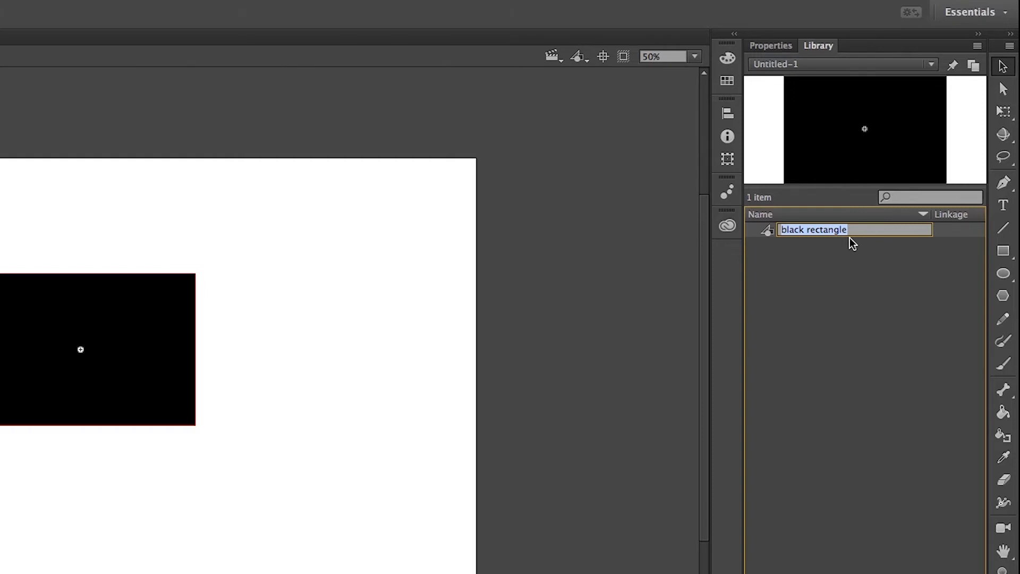
type("BK")
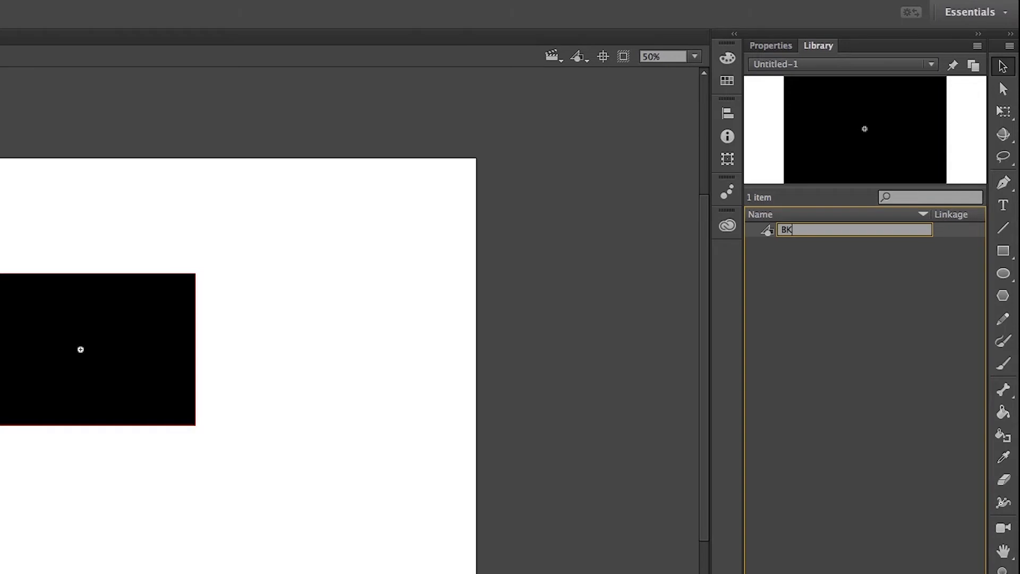
type("LK_R")
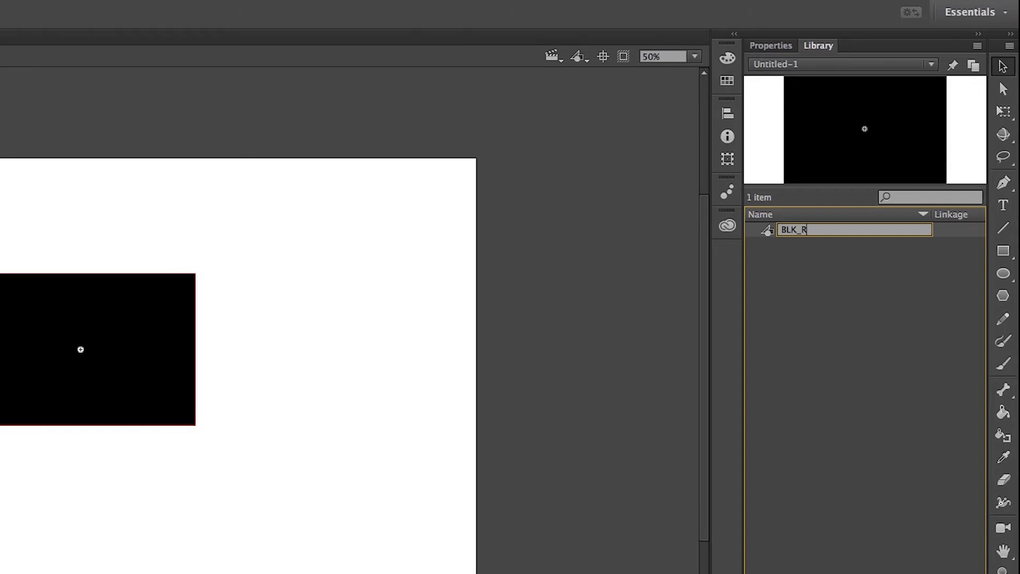
type("CTNGL")
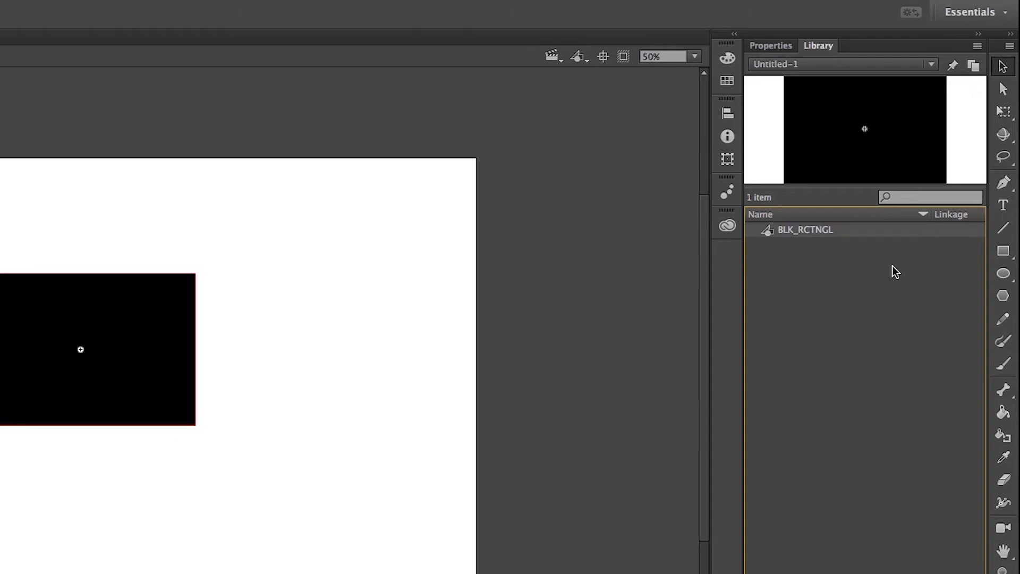
mouse_move(886, 231)
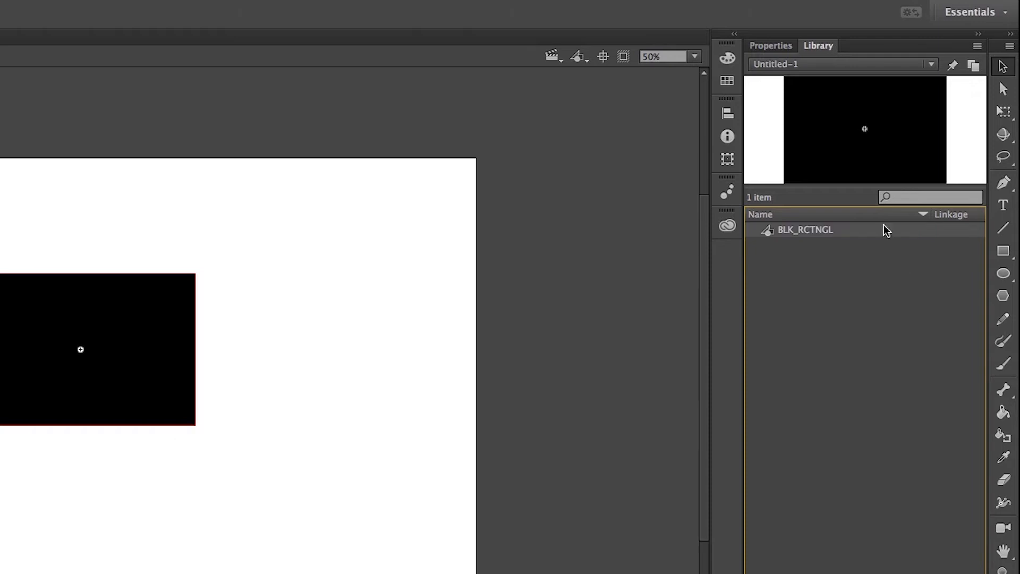
mouse_move(876, 235)
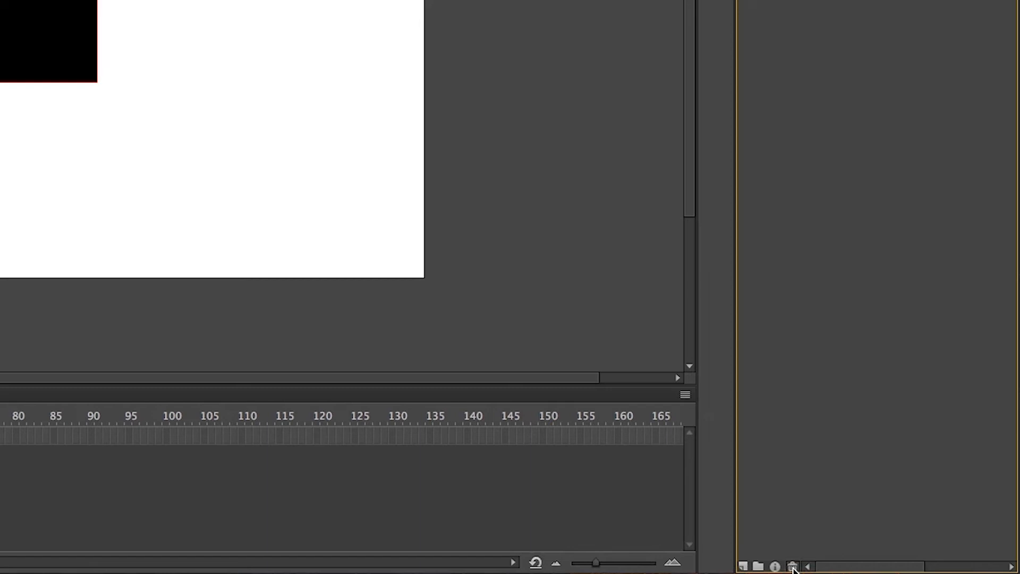
mouse_move(774, 567)
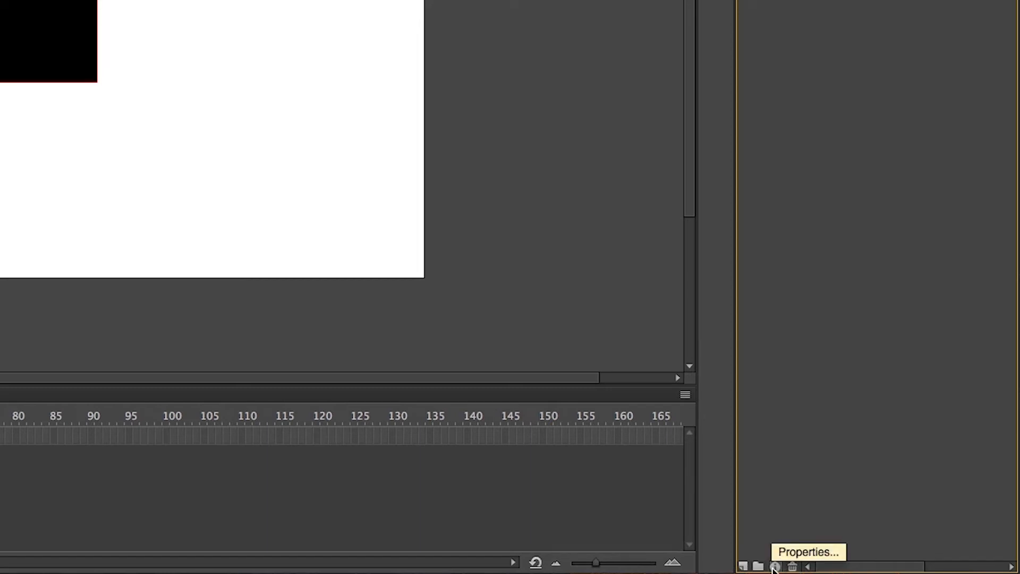
left_click(774, 565)
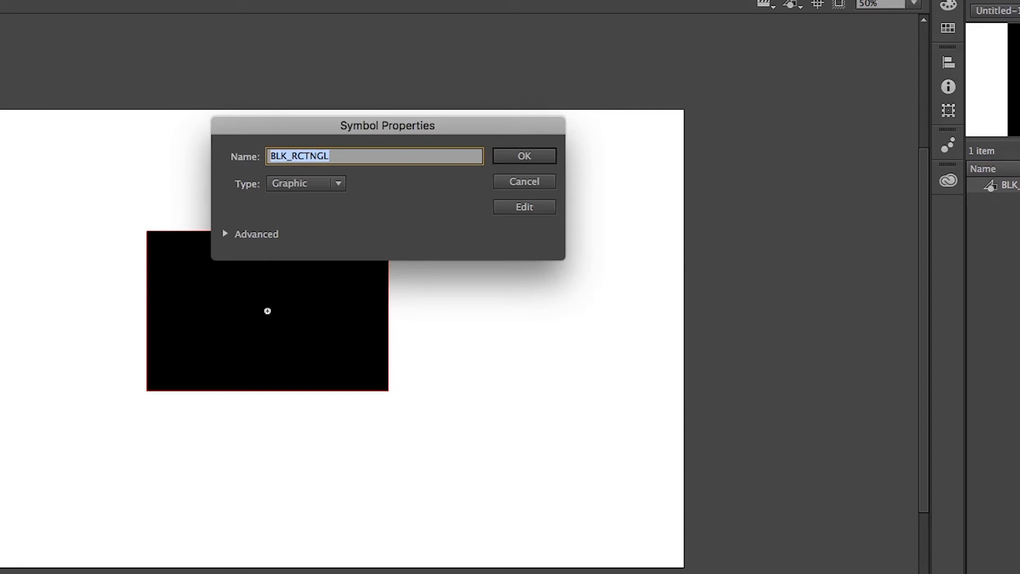
mouse_move(422, 222)
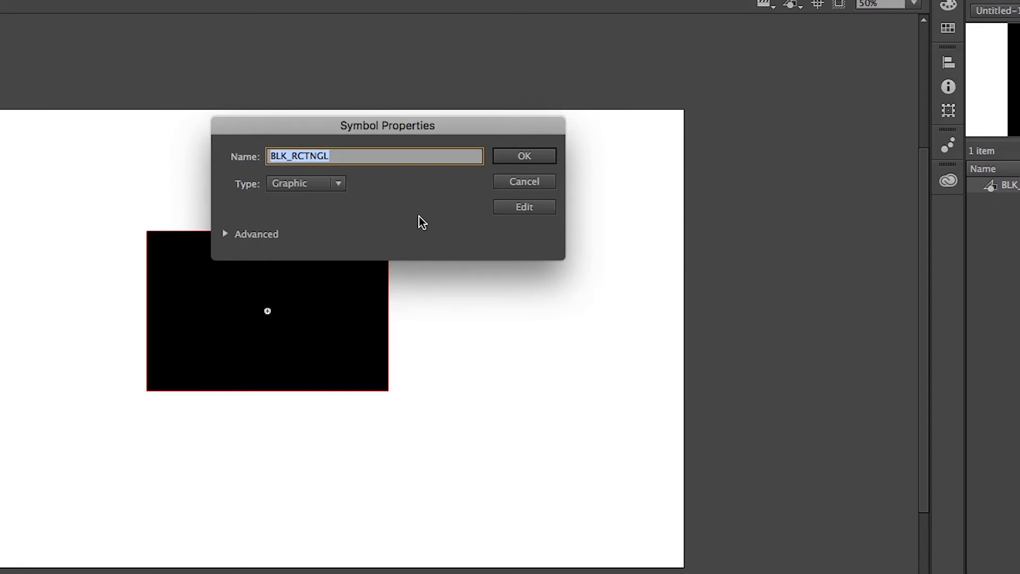
mouse_move(437, 209)
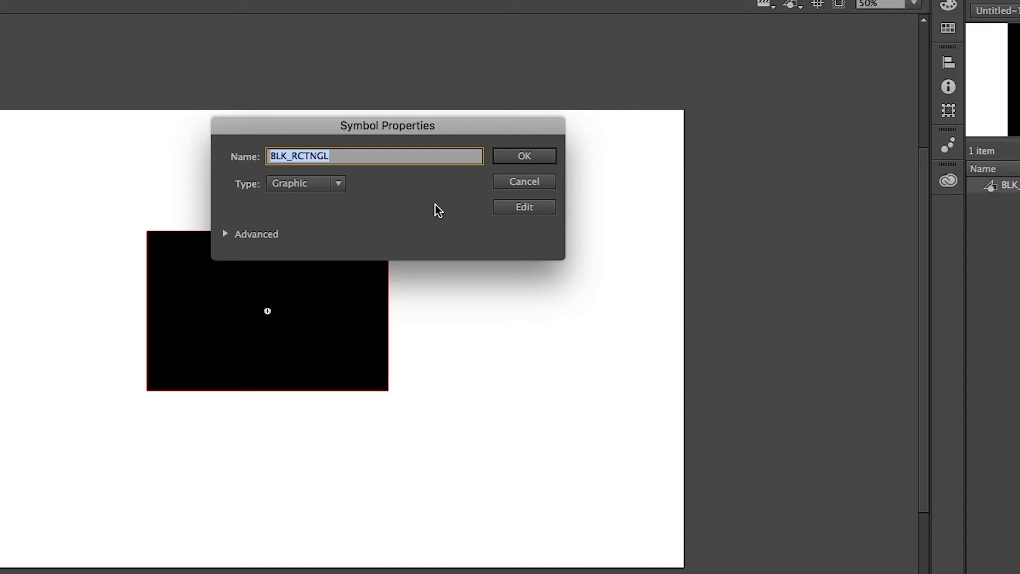
left_click(524, 156)
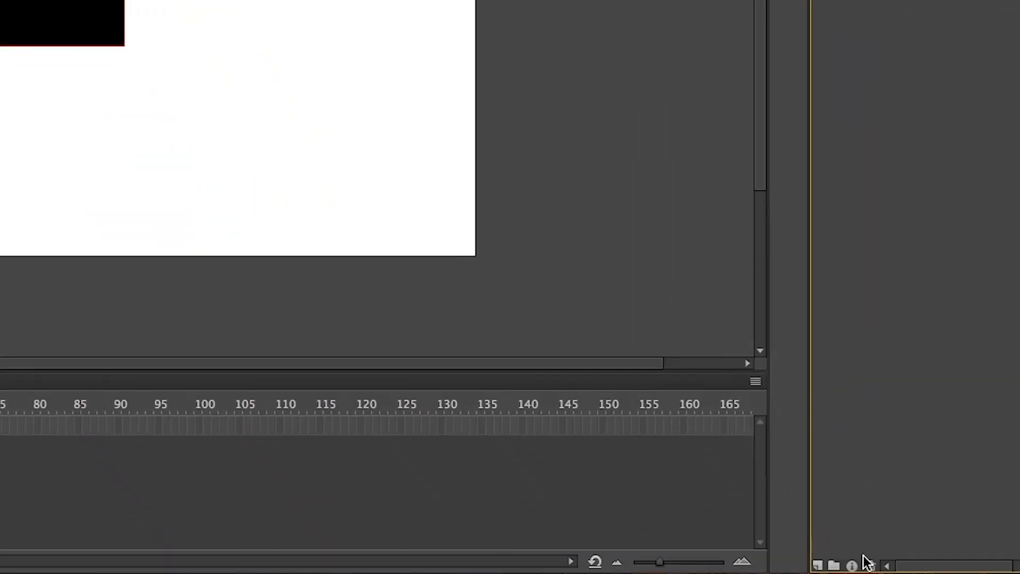
mouse_move(835, 565)
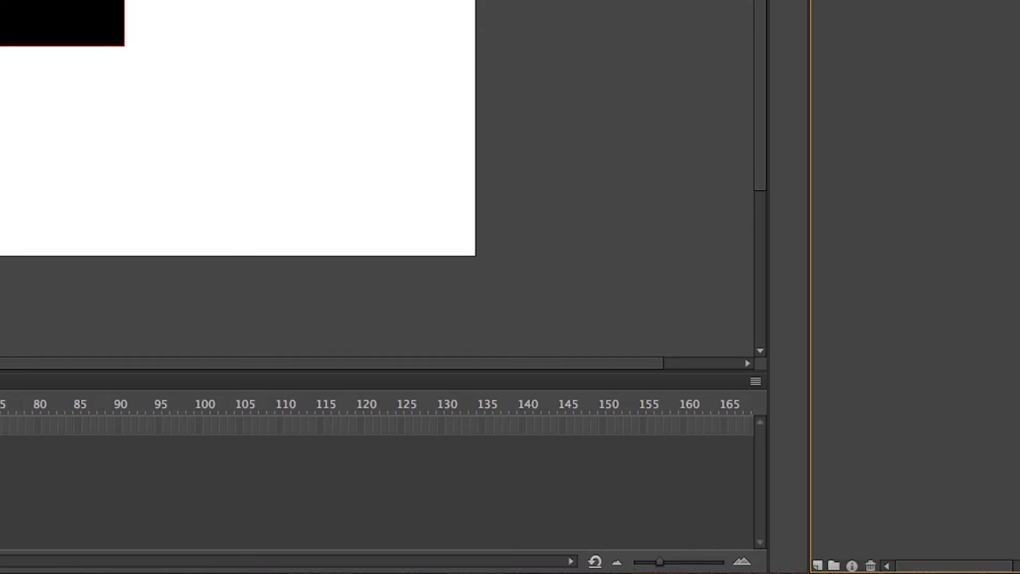
mouse_move(817, 566)
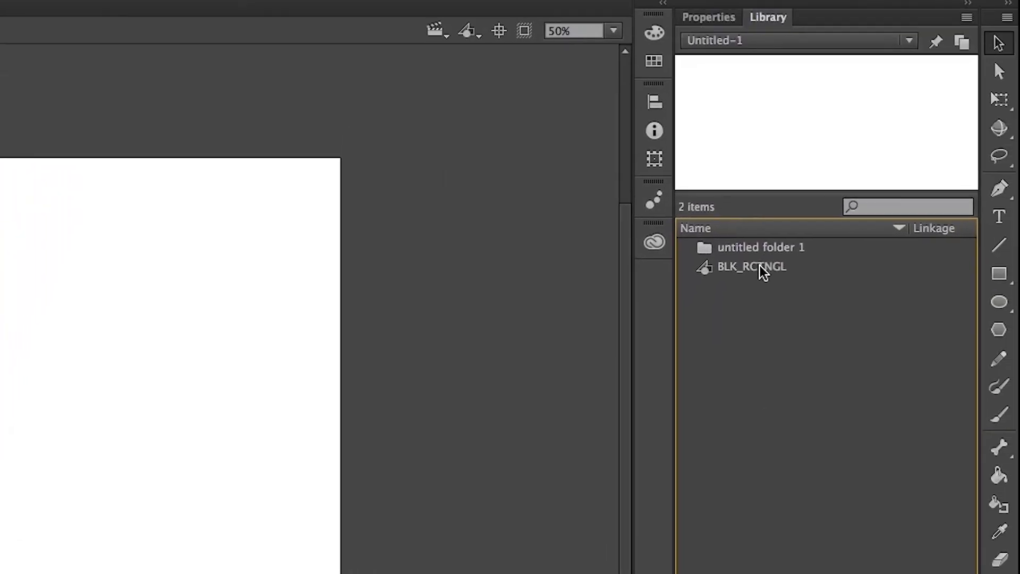
Open the context menu for BLK_RCTNGL in the Library panel.
right_click(751, 266)
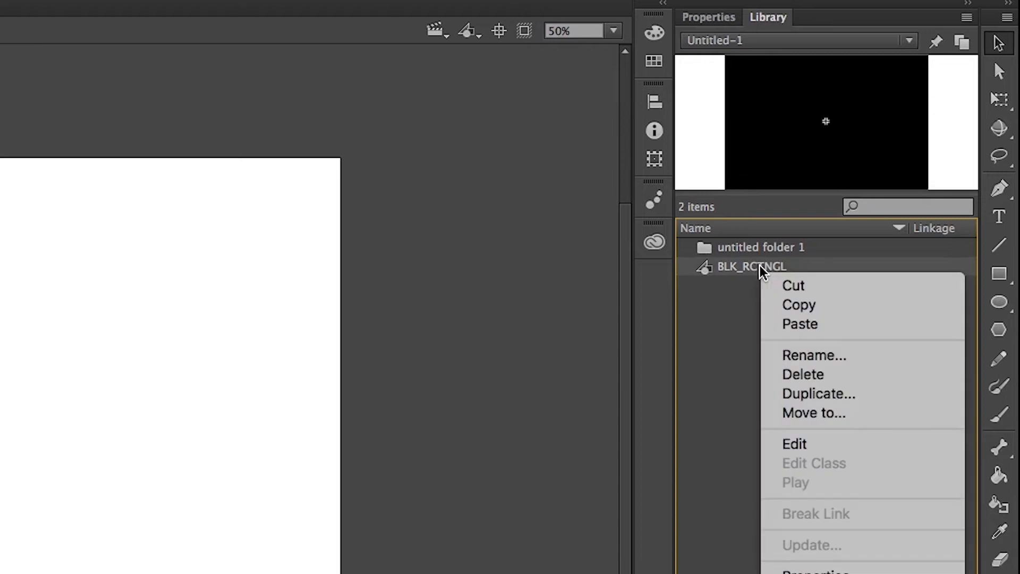
mouse_move(797, 285)
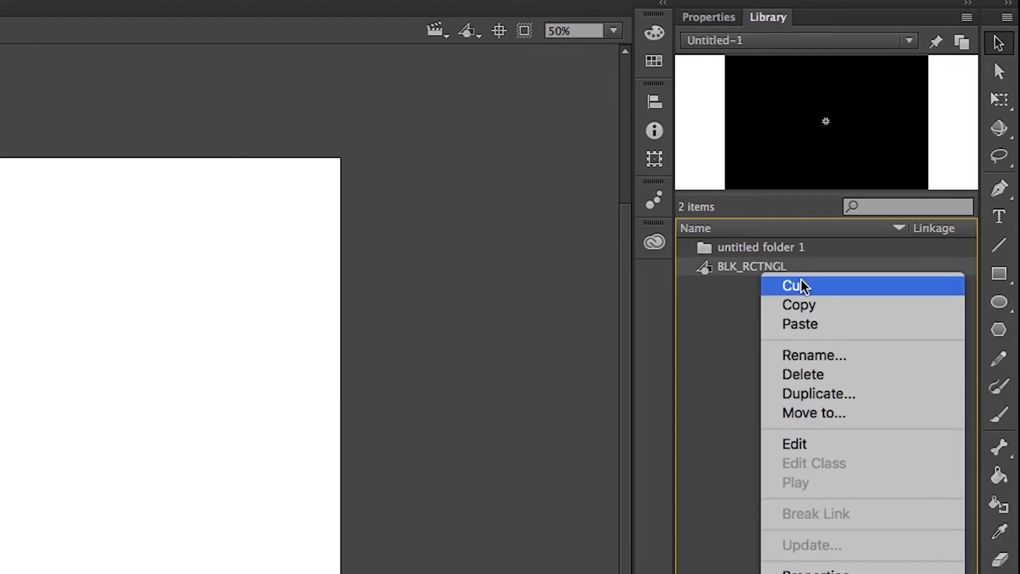
mouse_move(806, 311)
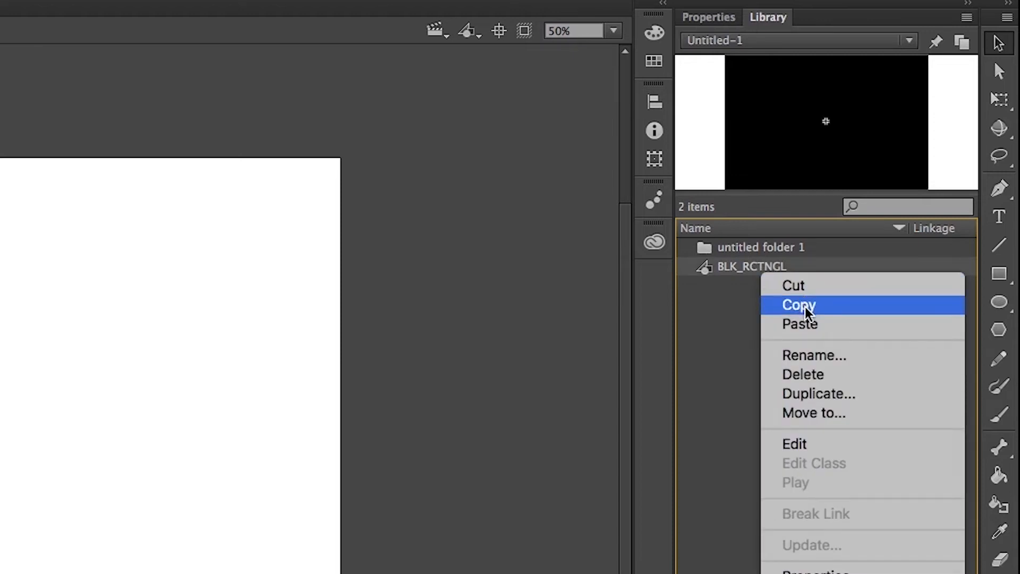
mouse_move(806, 380)
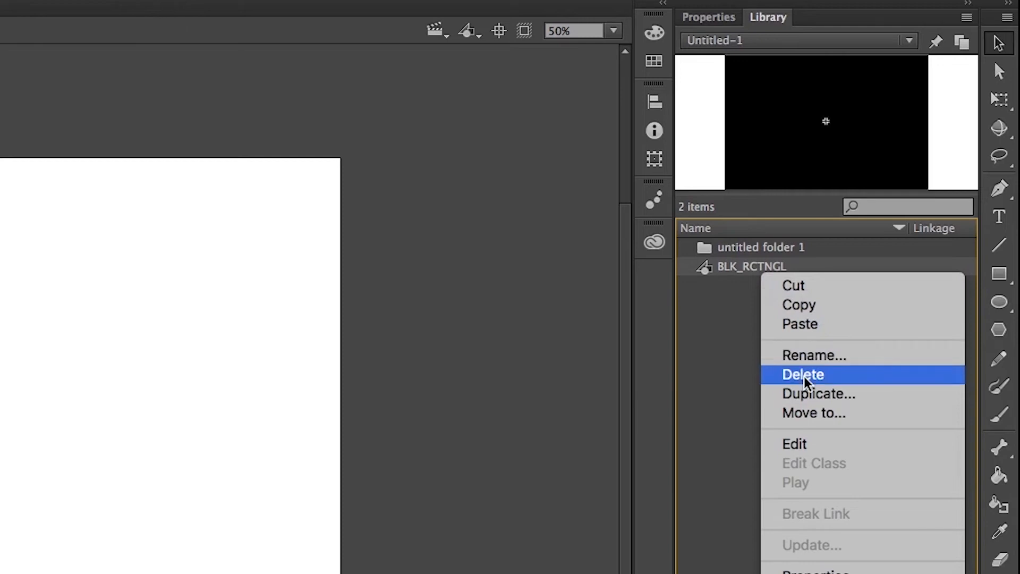
mouse_move(818, 394)
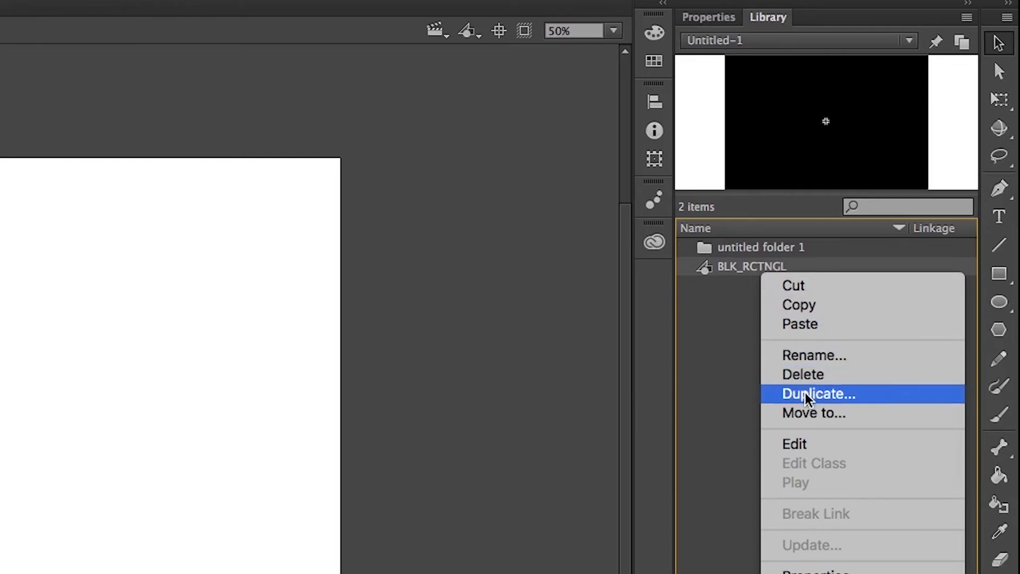
mouse_move(854, 402)
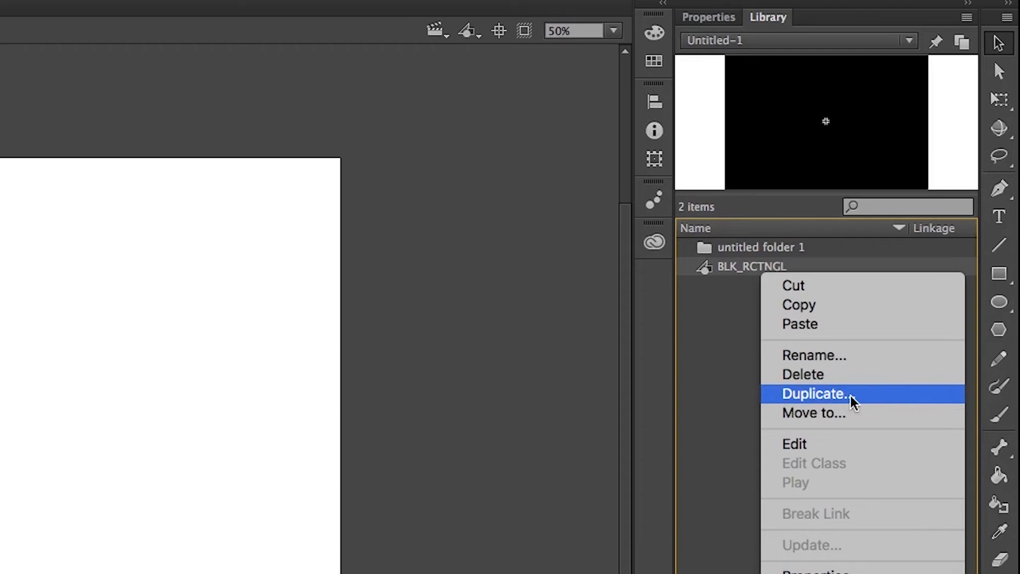
mouse_move(855, 402)
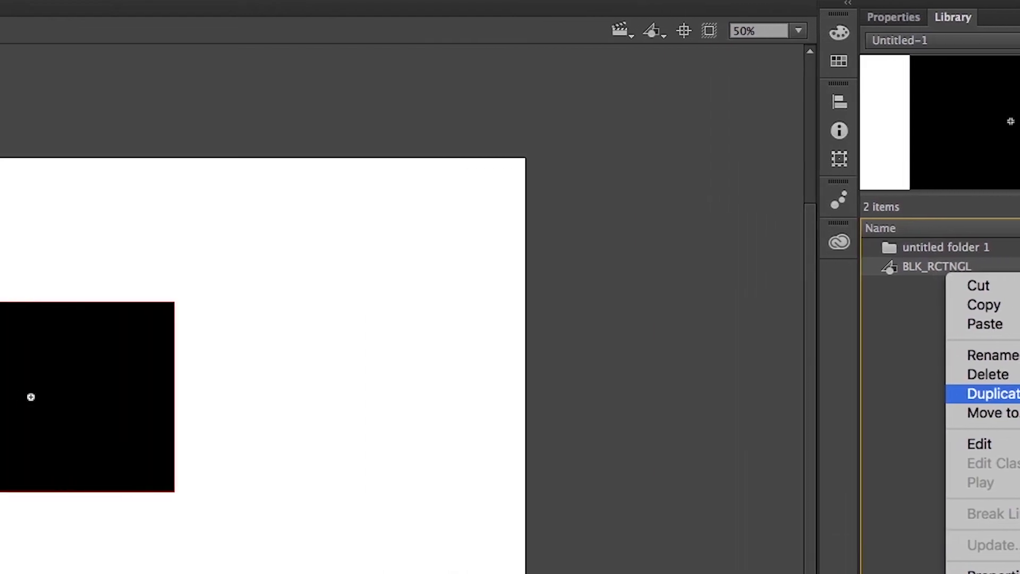
Duplicate BLK_RCTNGL as a new symbol named BLK_RCTNGL_2.
left_click(991, 394)
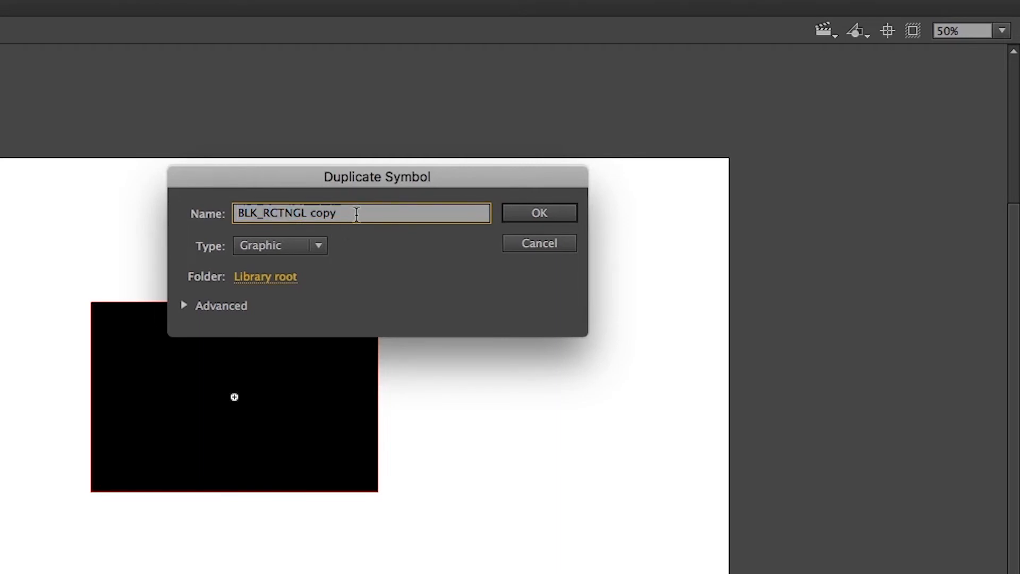
key("Backspace")
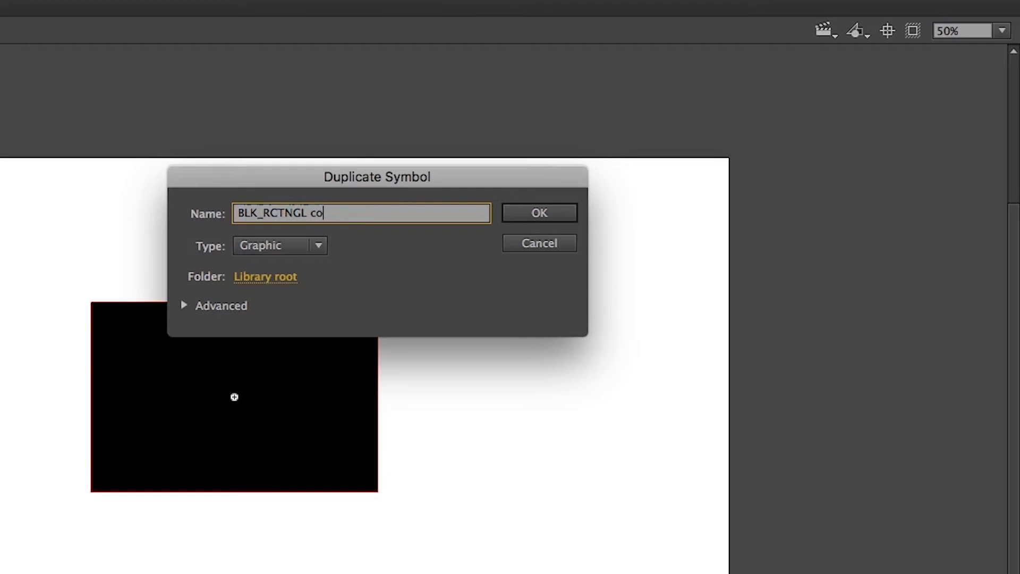
key("Backspace")
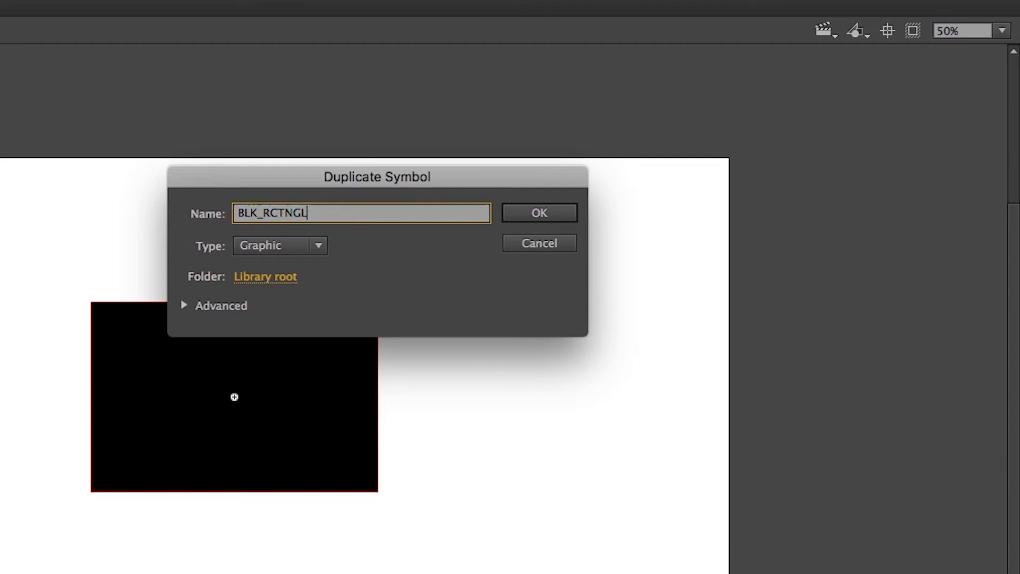
type("_")
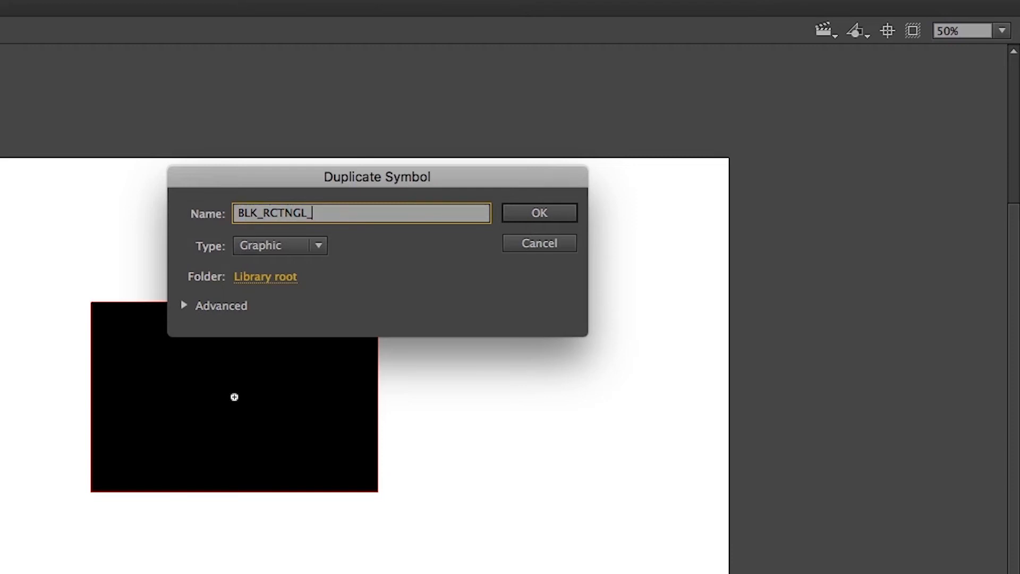
type("2")
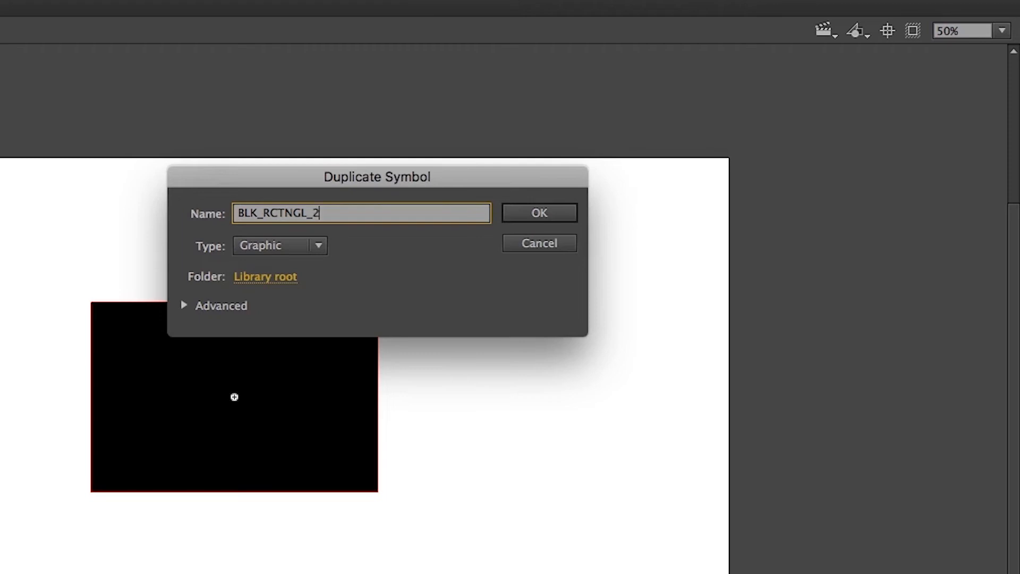
mouse_move(580, 174)
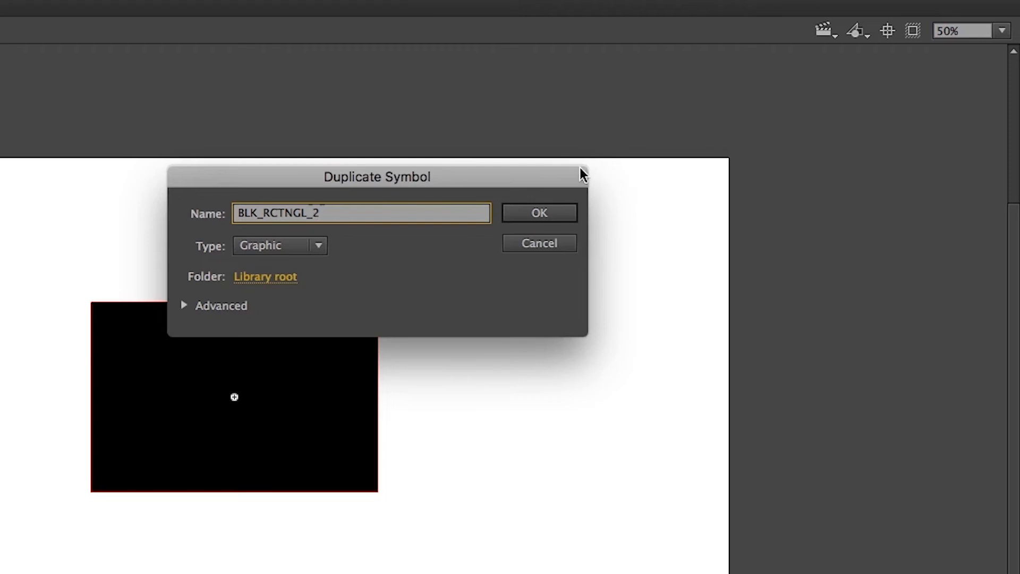
left_click(538, 212)
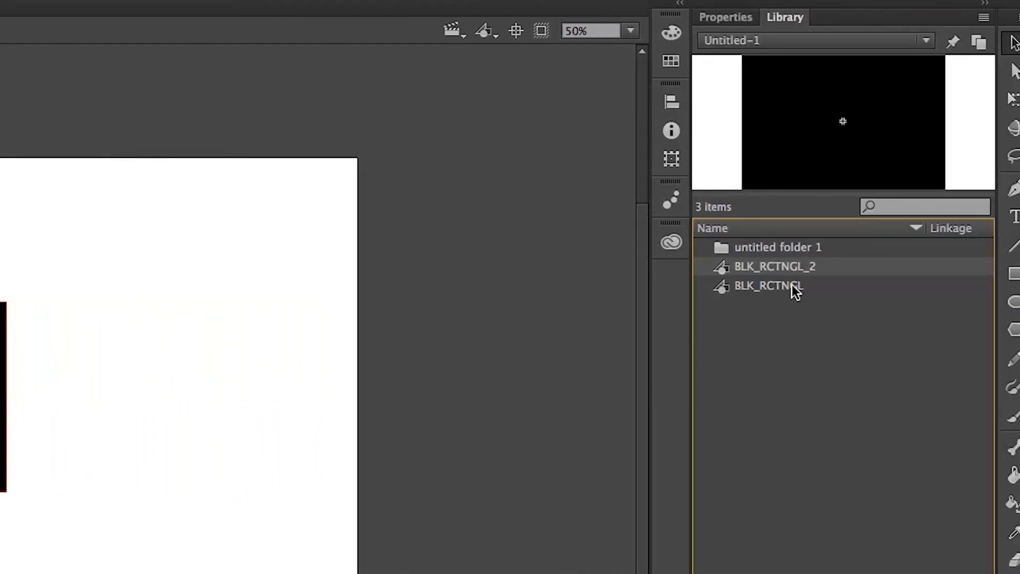
mouse_move(779, 290)
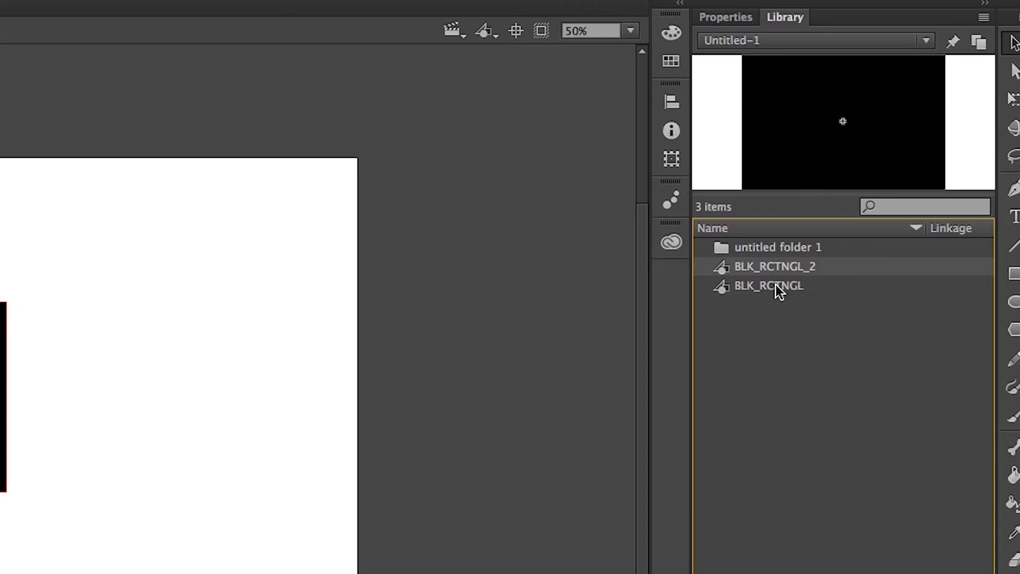
mouse_move(779, 290)
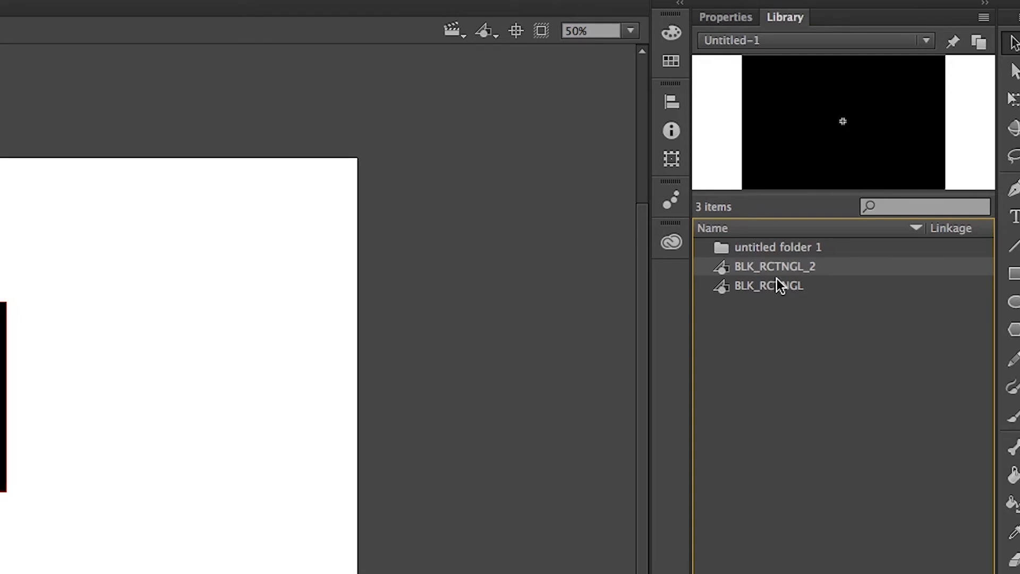
Explore BLK_RCTNGL's Move to option and other menu actions without changing anything.
right_click(773, 285)
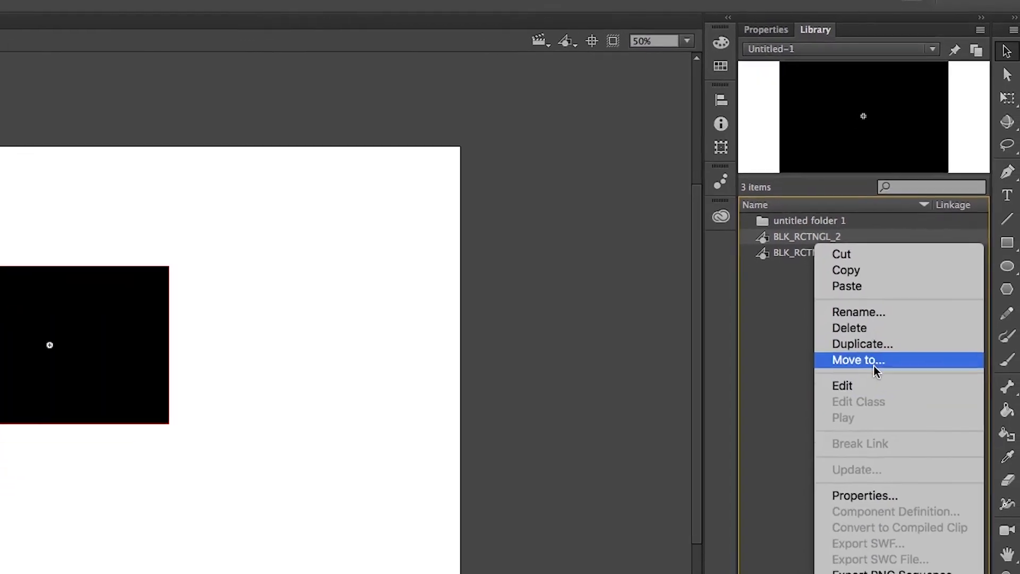
left_click(858, 359)
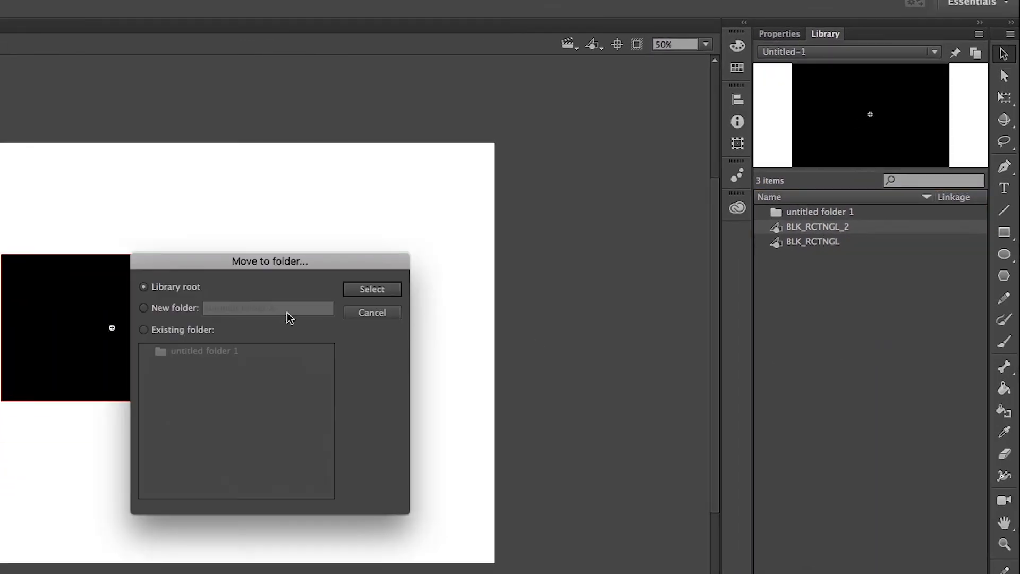
right_click(818, 226)
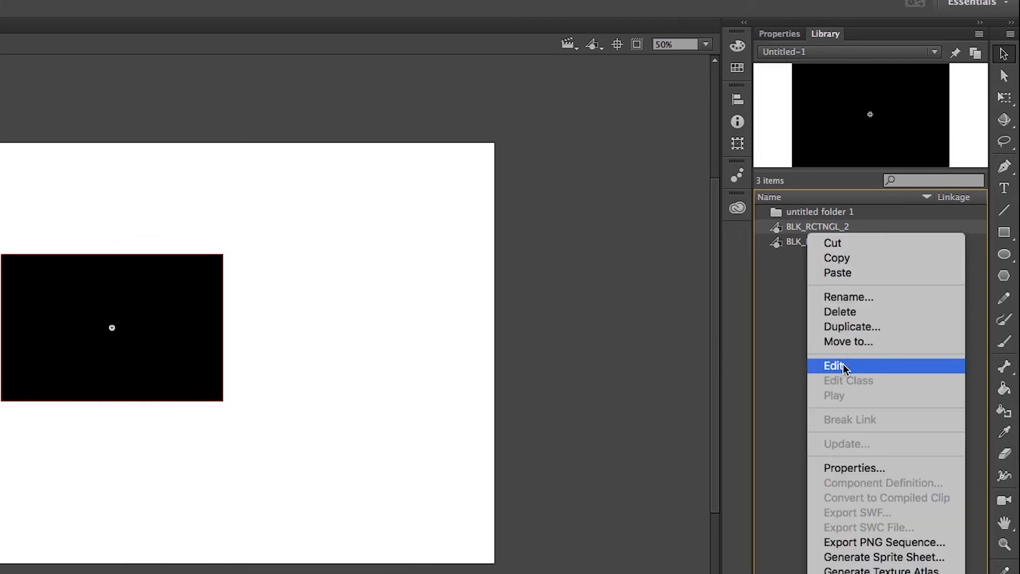
mouse_move(872, 468)
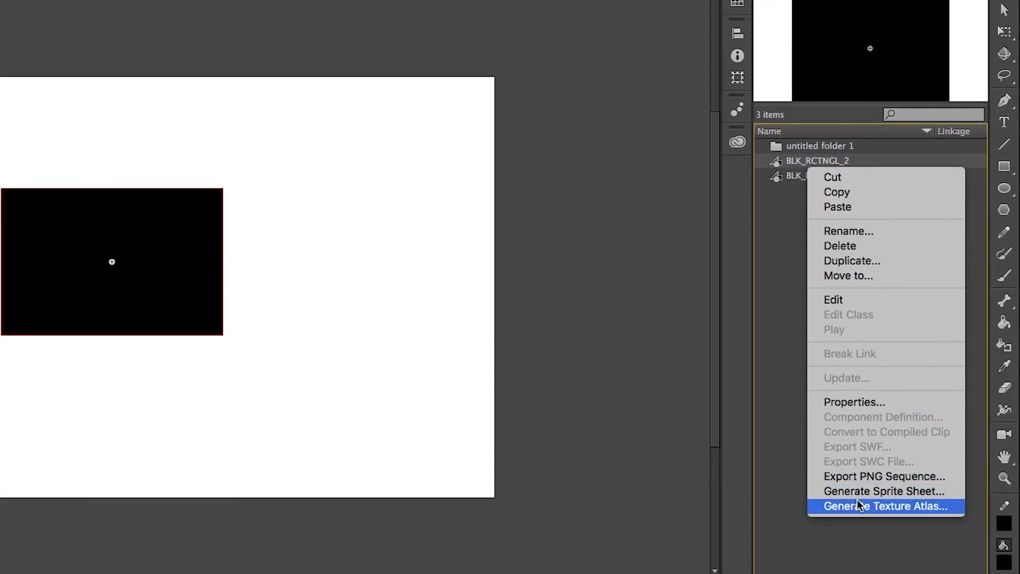
mouse_move(861, 512)
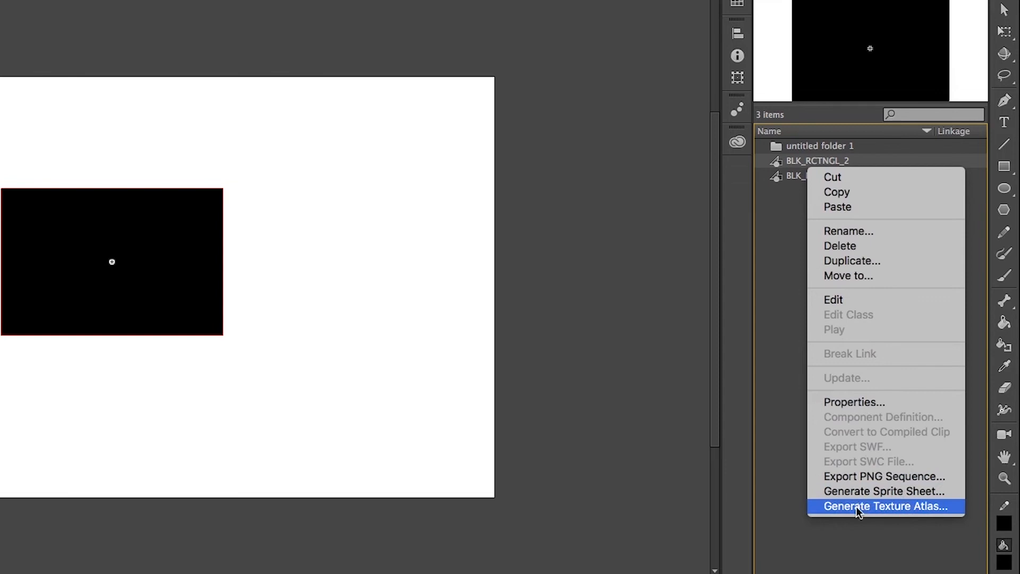
left_click(882, 506)
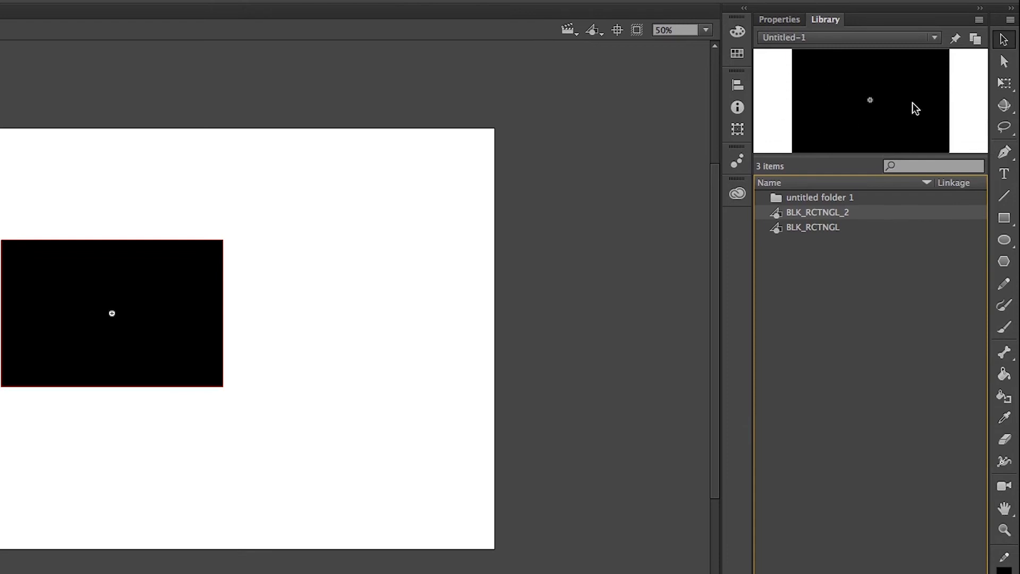
mouse_move(854, 111)
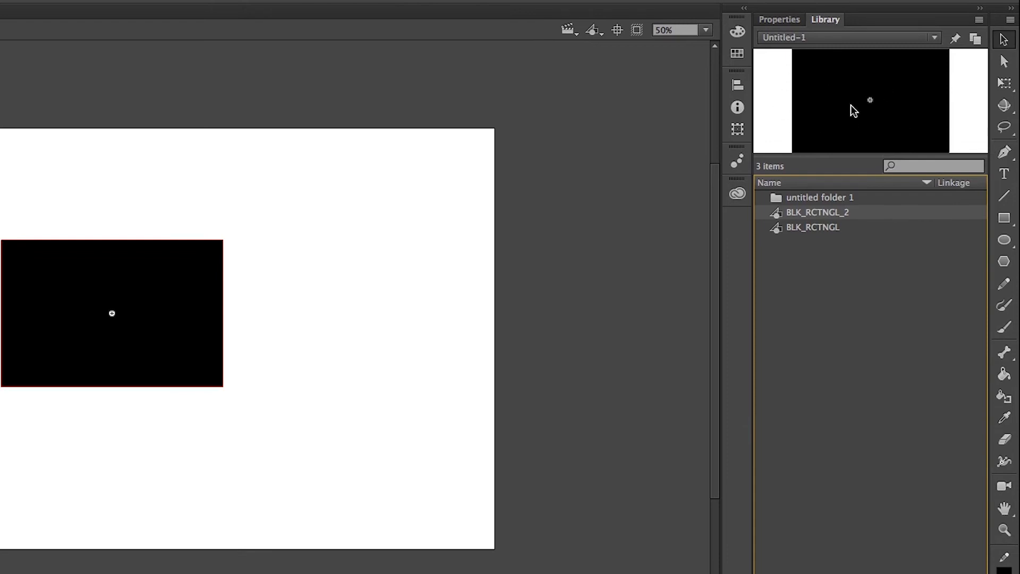
mouse_move(174, 342)
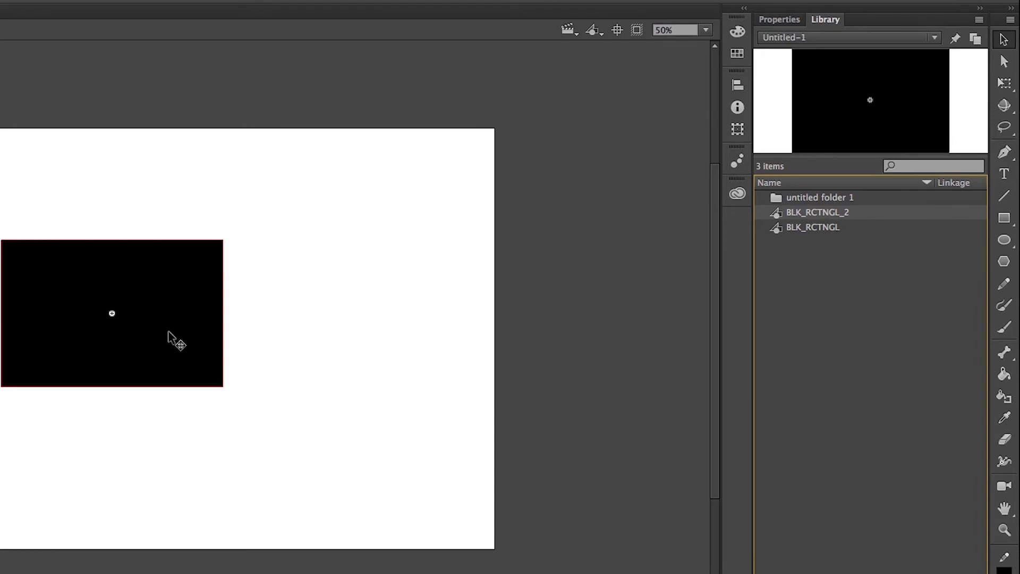
mouse_move(829, 110)
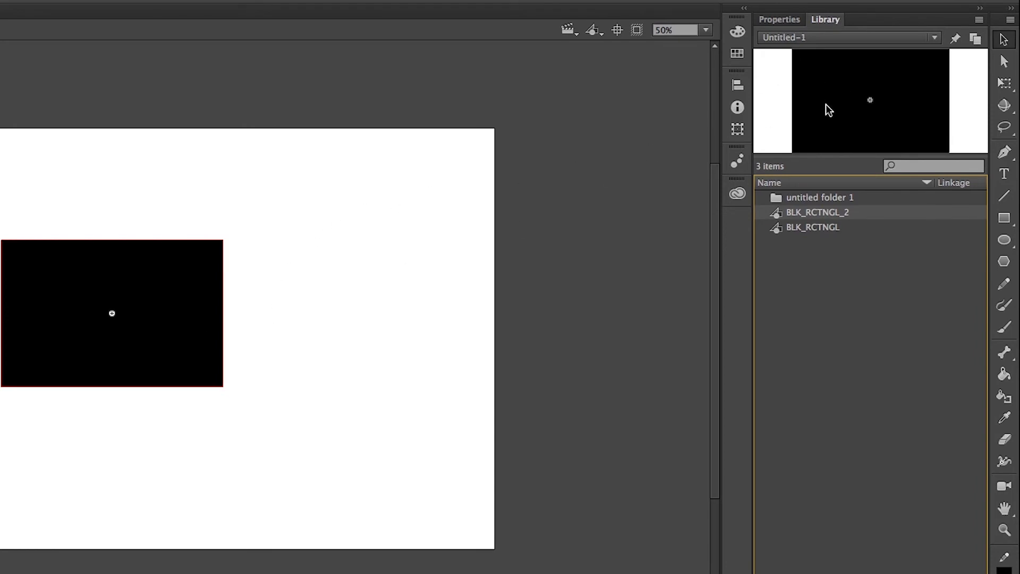
mouse_move(867, 111)
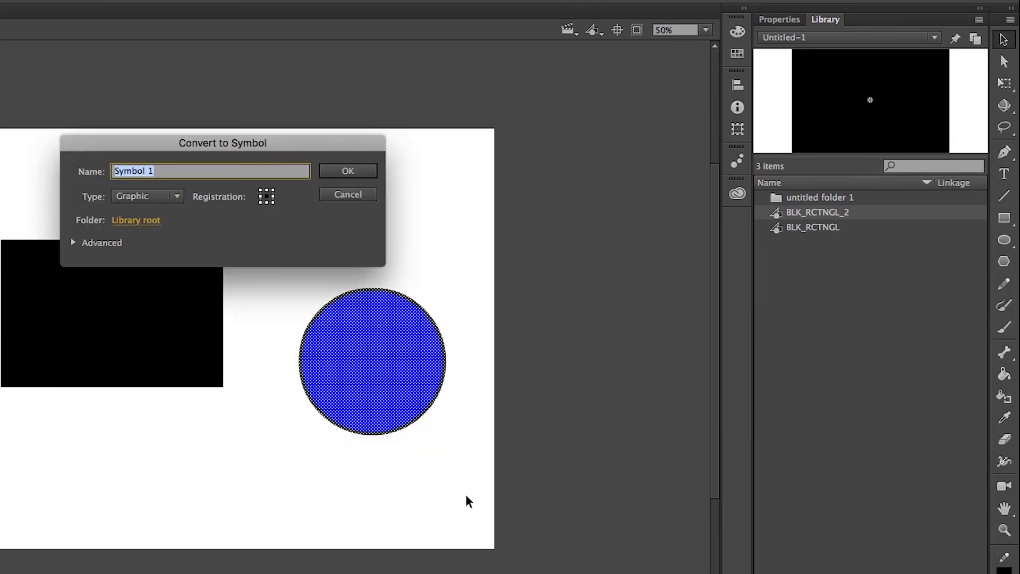
Name the circle's graphic symbol blue_circle and confirm the conversion.
type("blue")
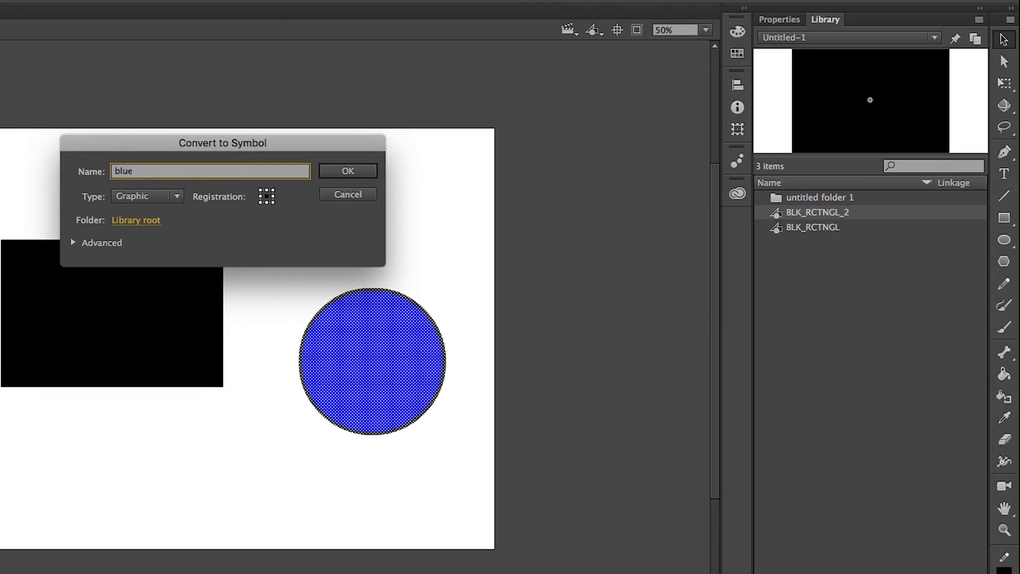
type("_ci")
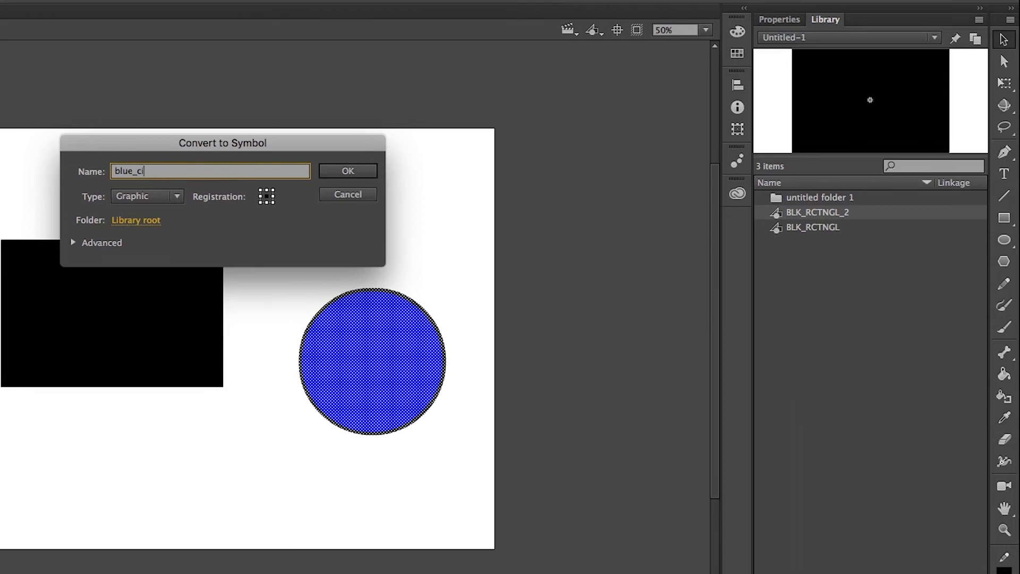
left_click(348, 171)
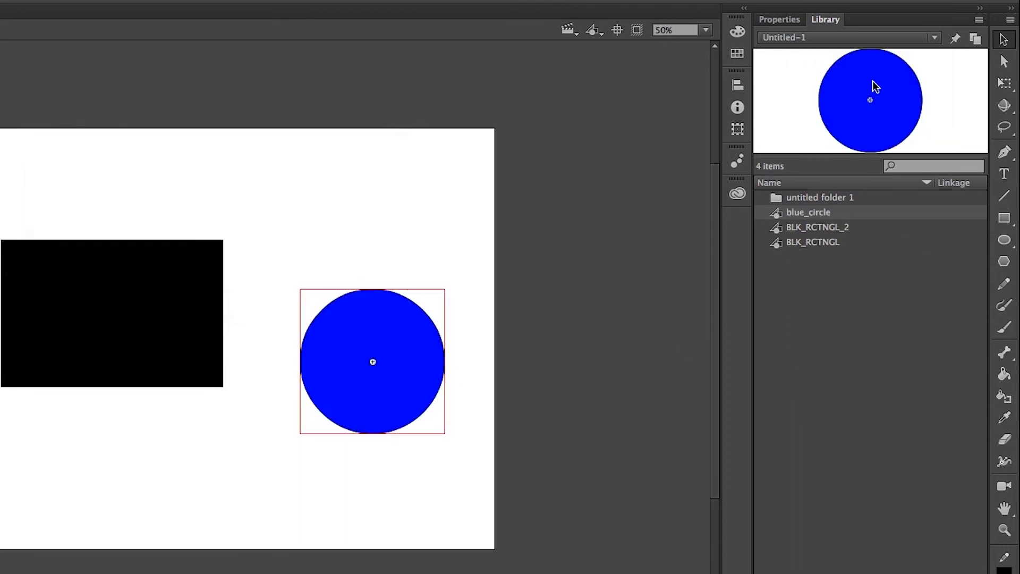
mouse_move(868, 121)
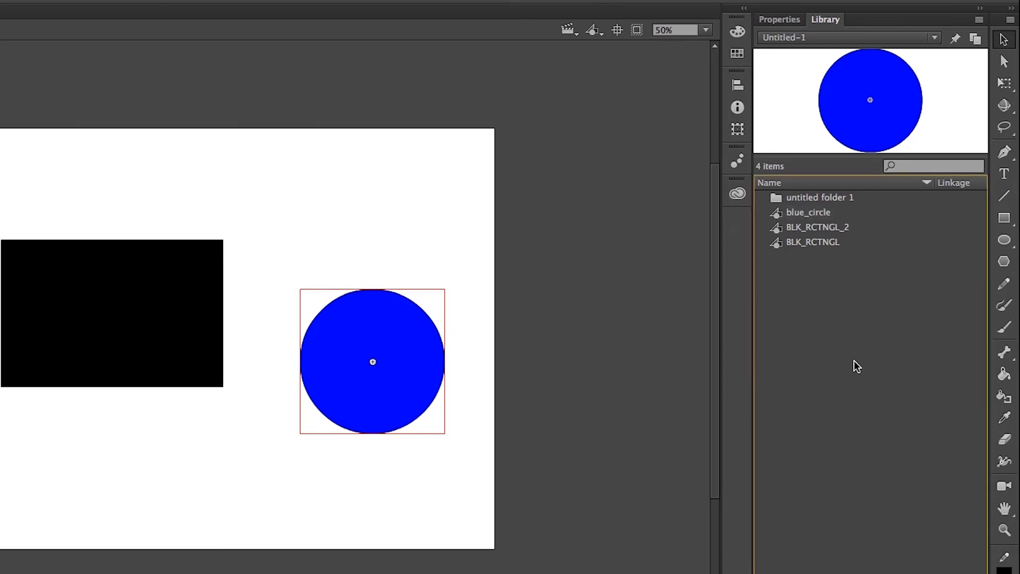
Open the Library panel's options menu showing New Symbol, New Folder and Select Unused Items.
right_click(855, 365)
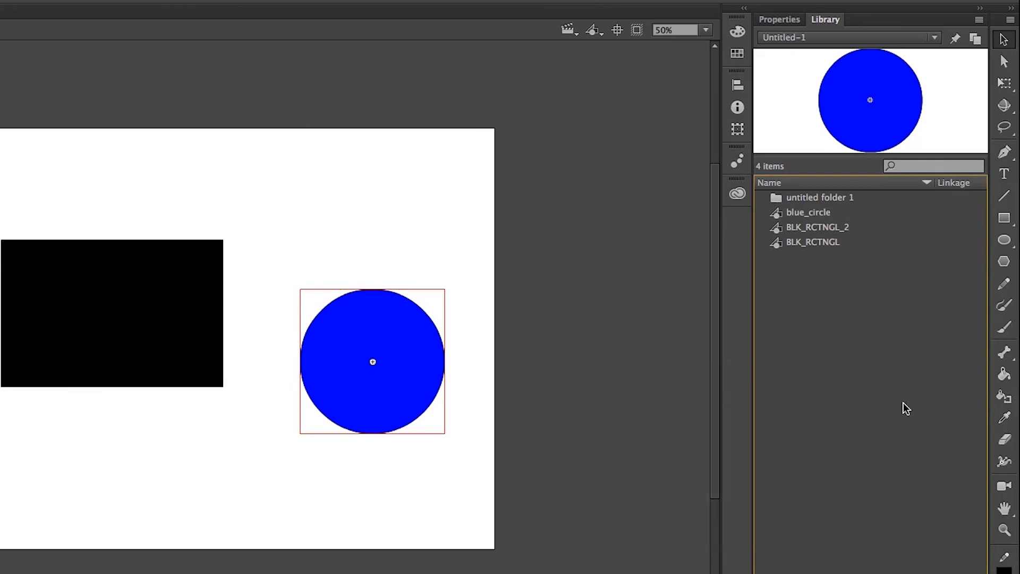
left_click(981, 20)
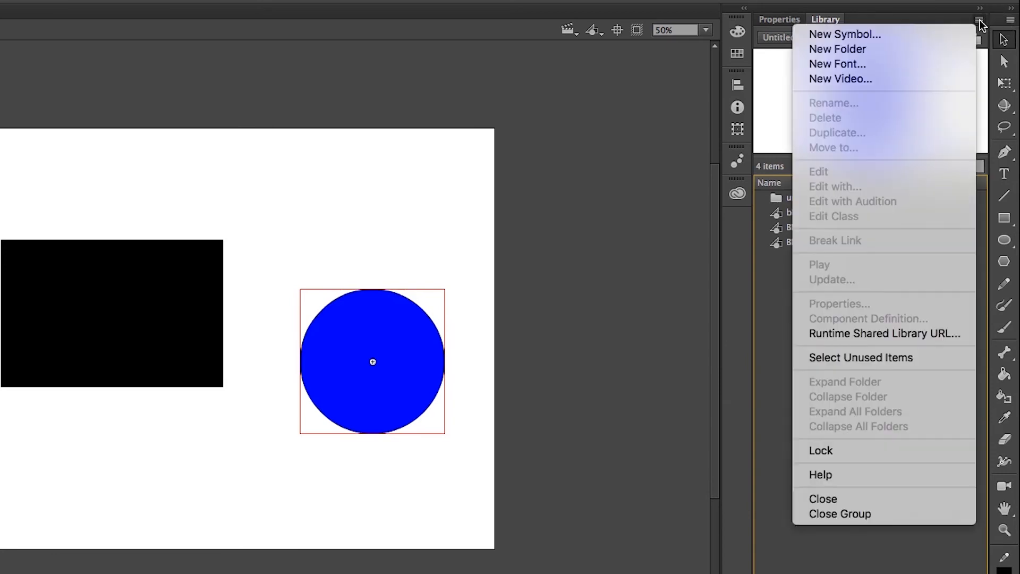
mouse_move(919, 357)
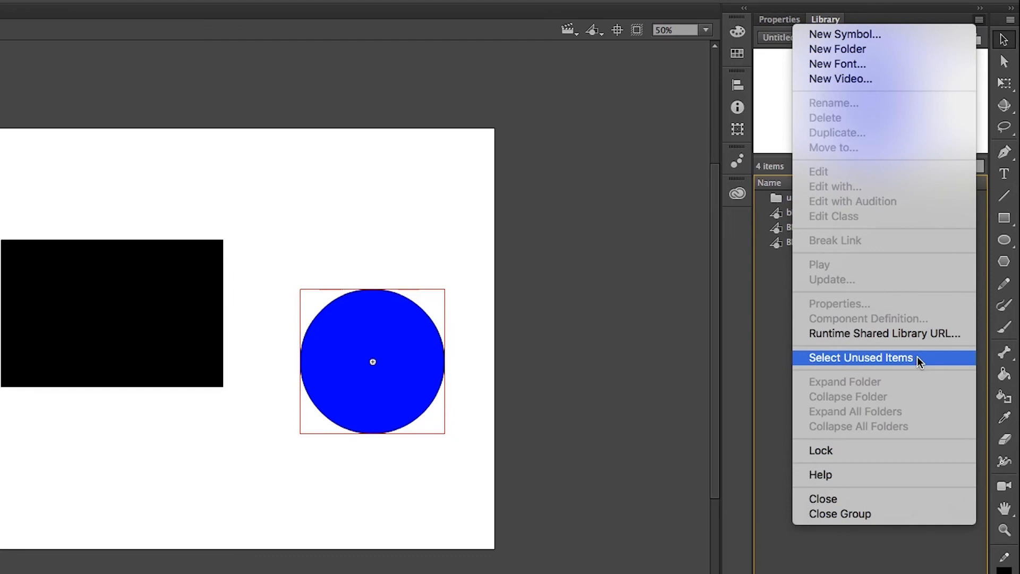
mouse_move(895, 499)
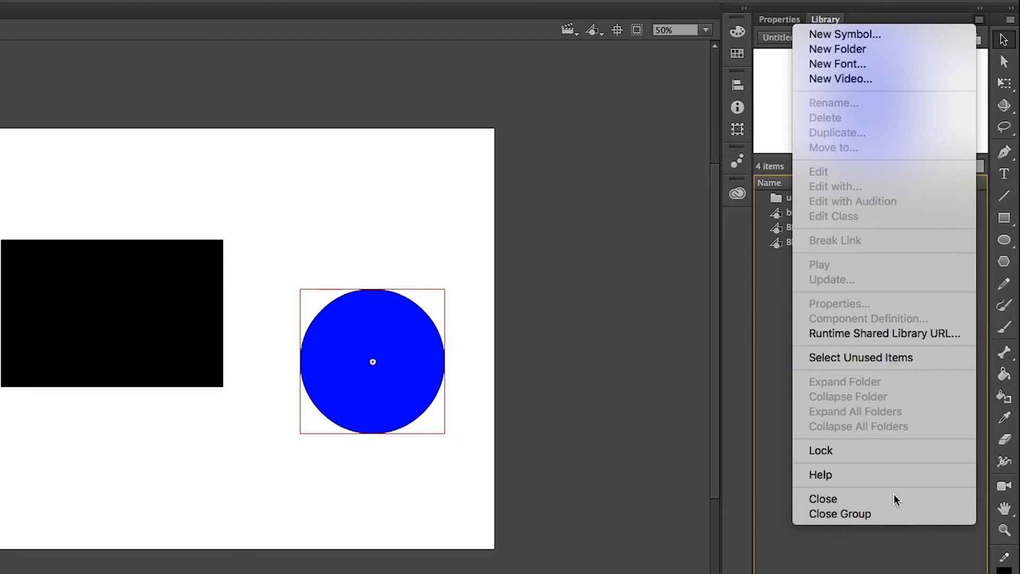
mouse_move(883, 357)
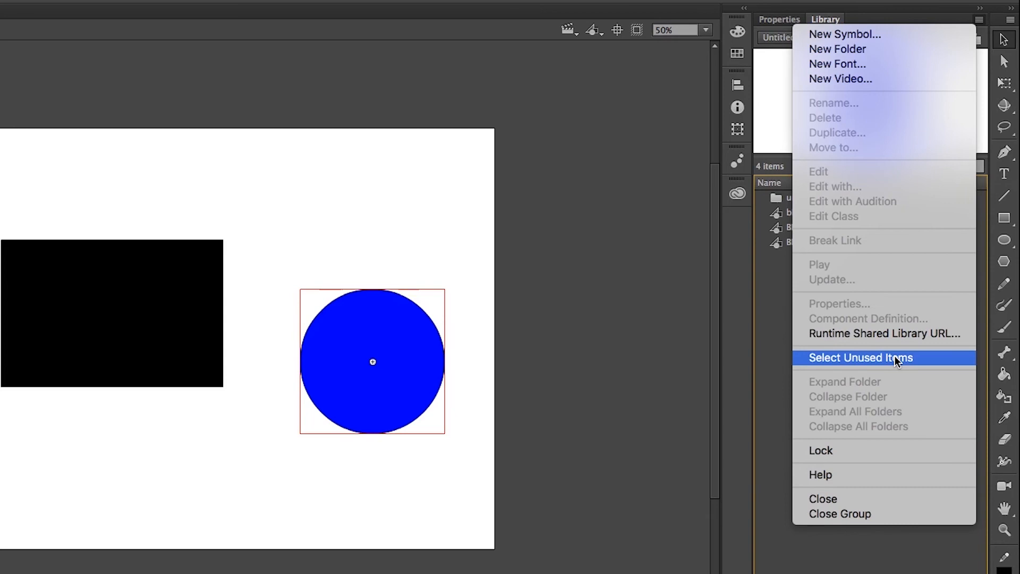
Choose Select Unused Items from the Library panel menu.
left_click(860, 357)
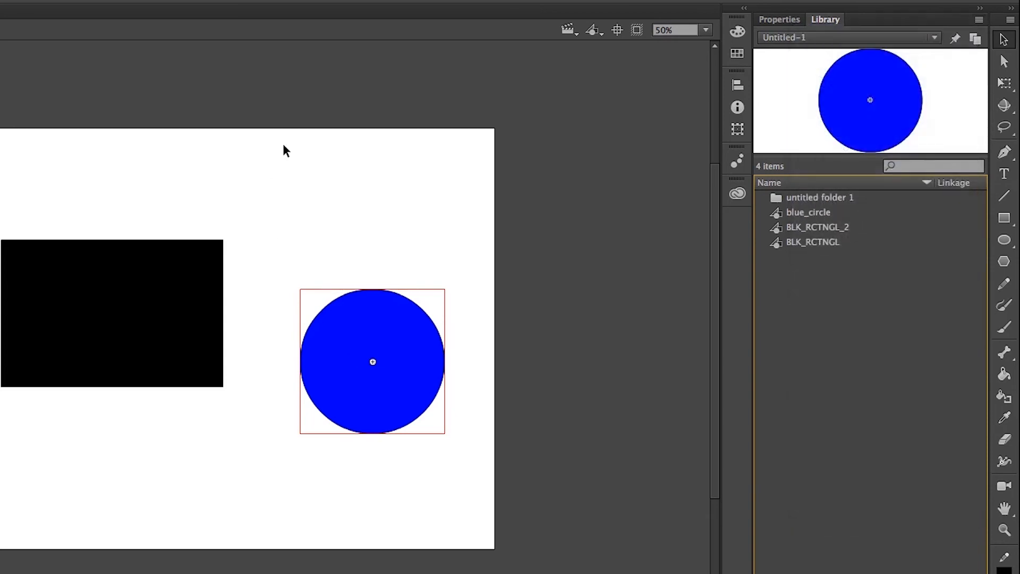
mouse_move(374, 354)
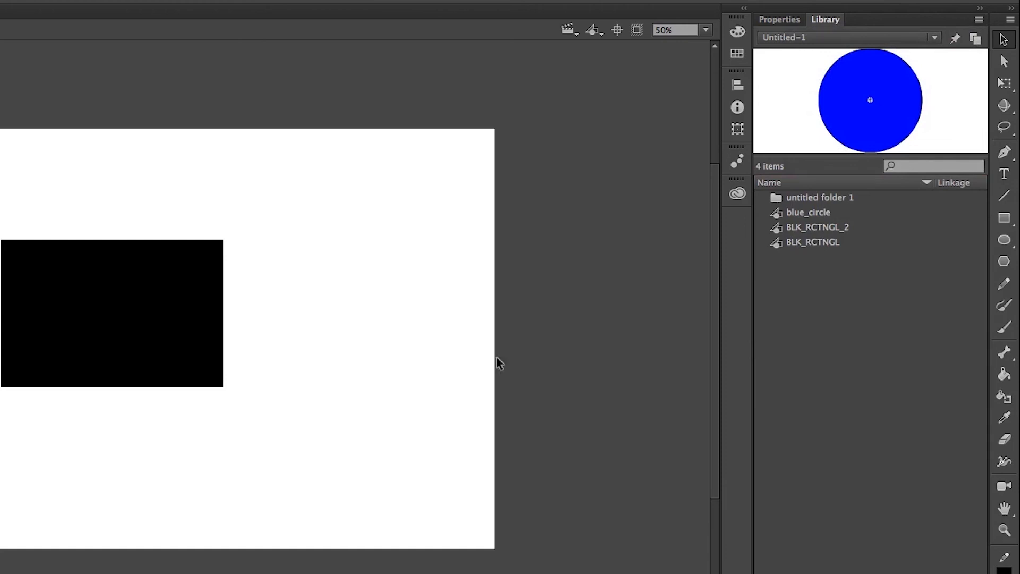
mouse_move(836, 250)
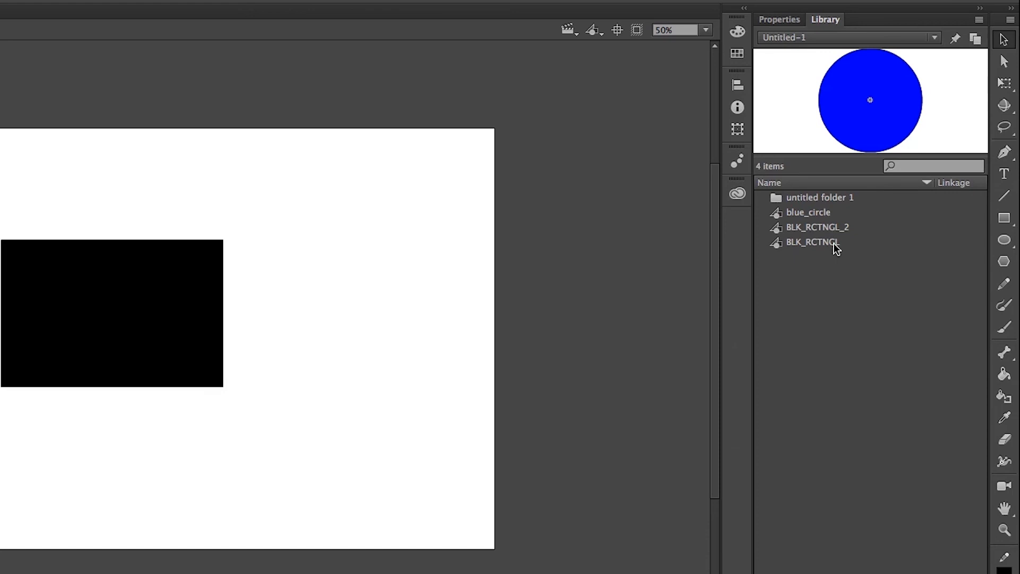
mouse_move(942, 116)
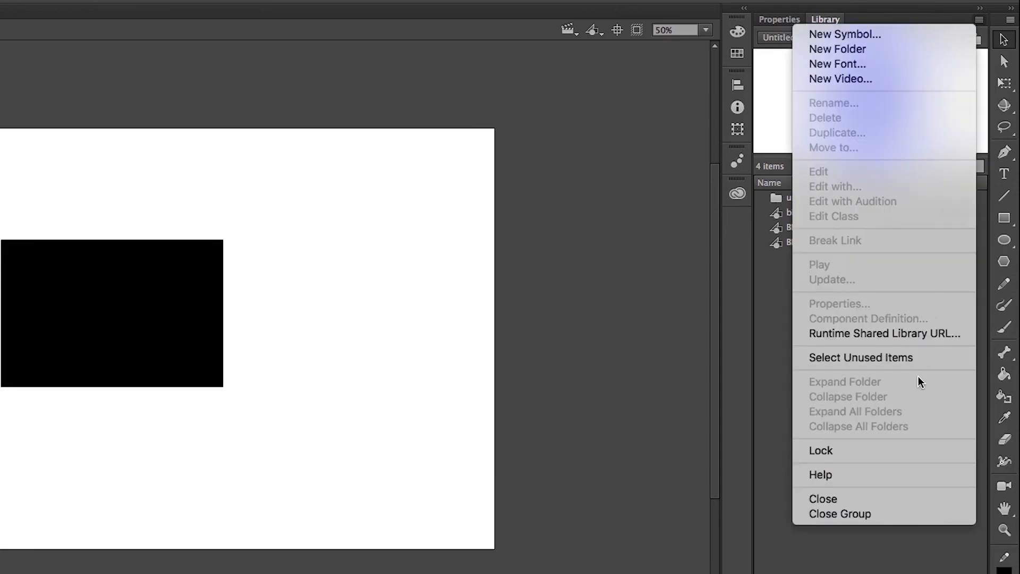
mouse_move(884, 357)
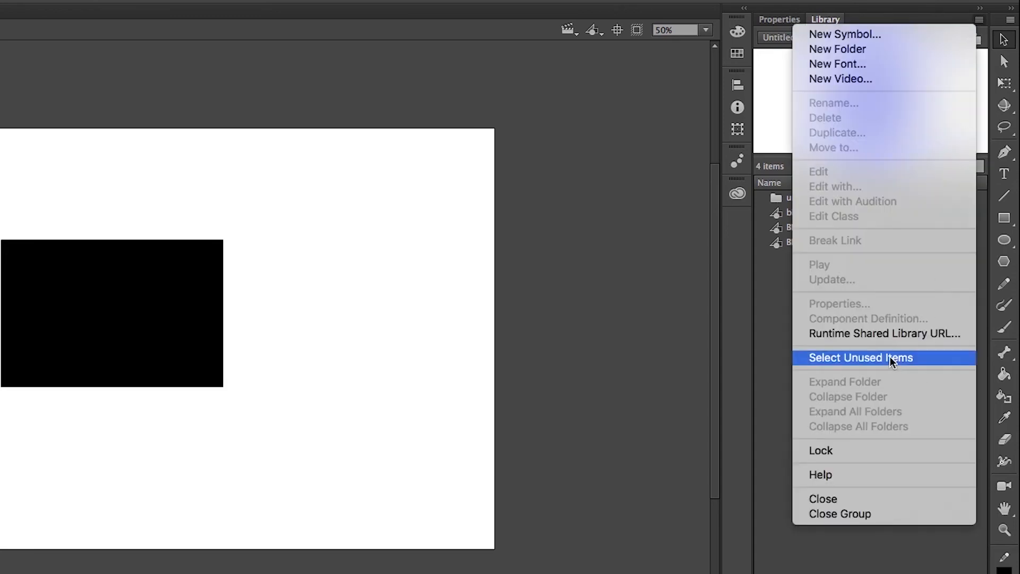
Run Select Unused Items to highlight blue_circle and BLK_RCTNGL_2.
left_click(860, 357)
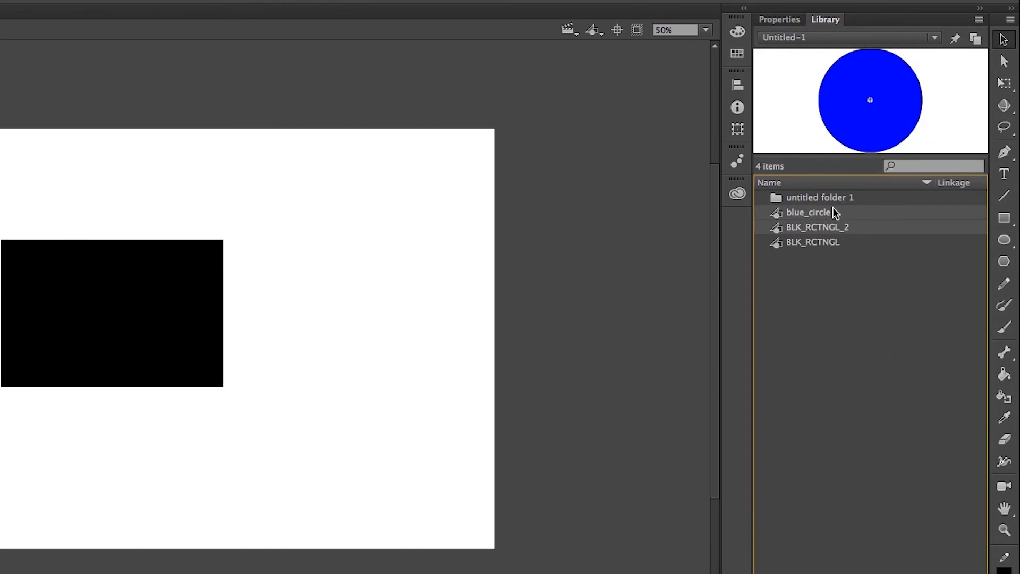
mouse_move(838, 231)
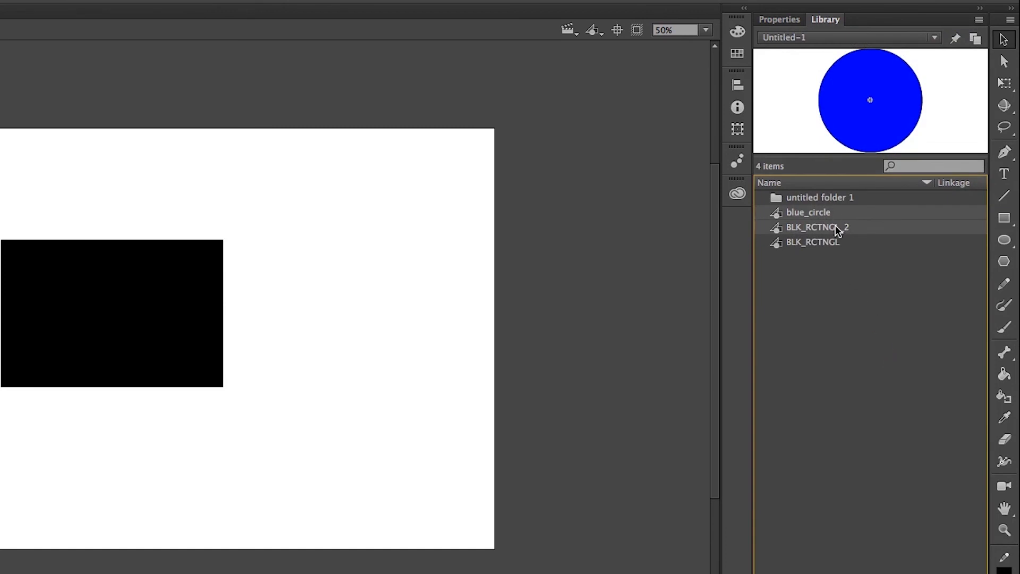